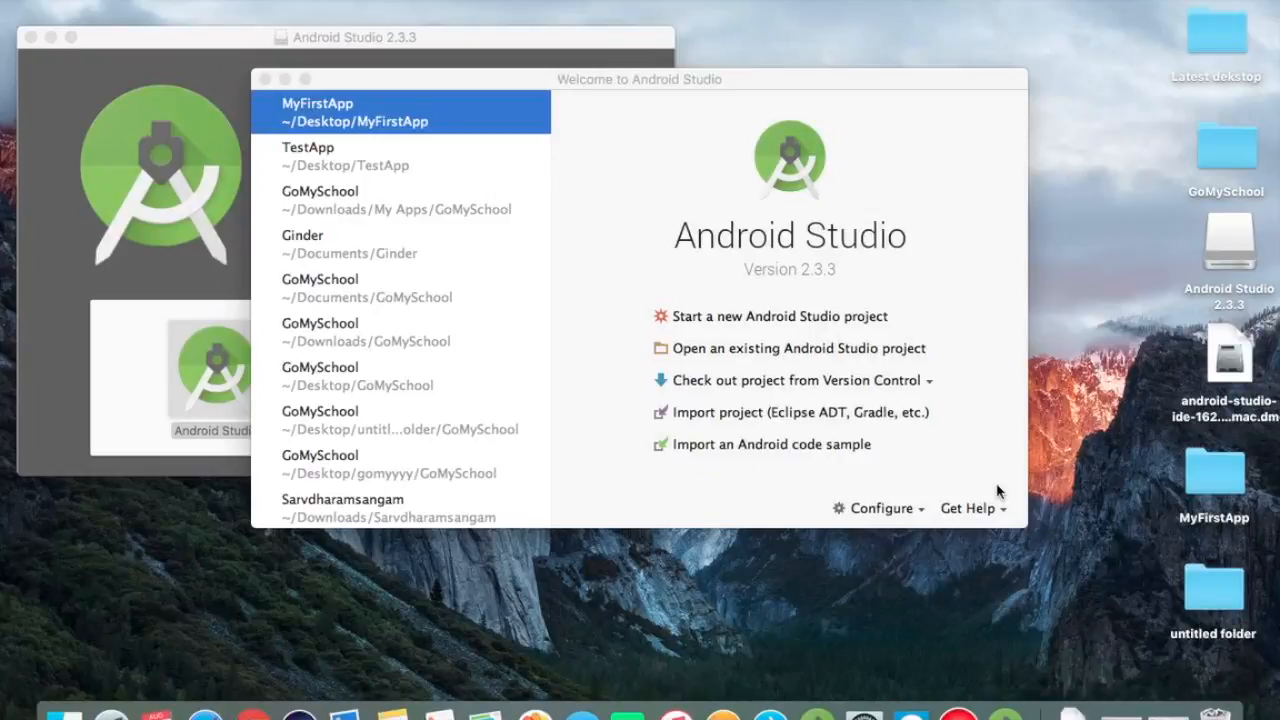
{"action": "mouse_move", "coordinate": [778, 316]}
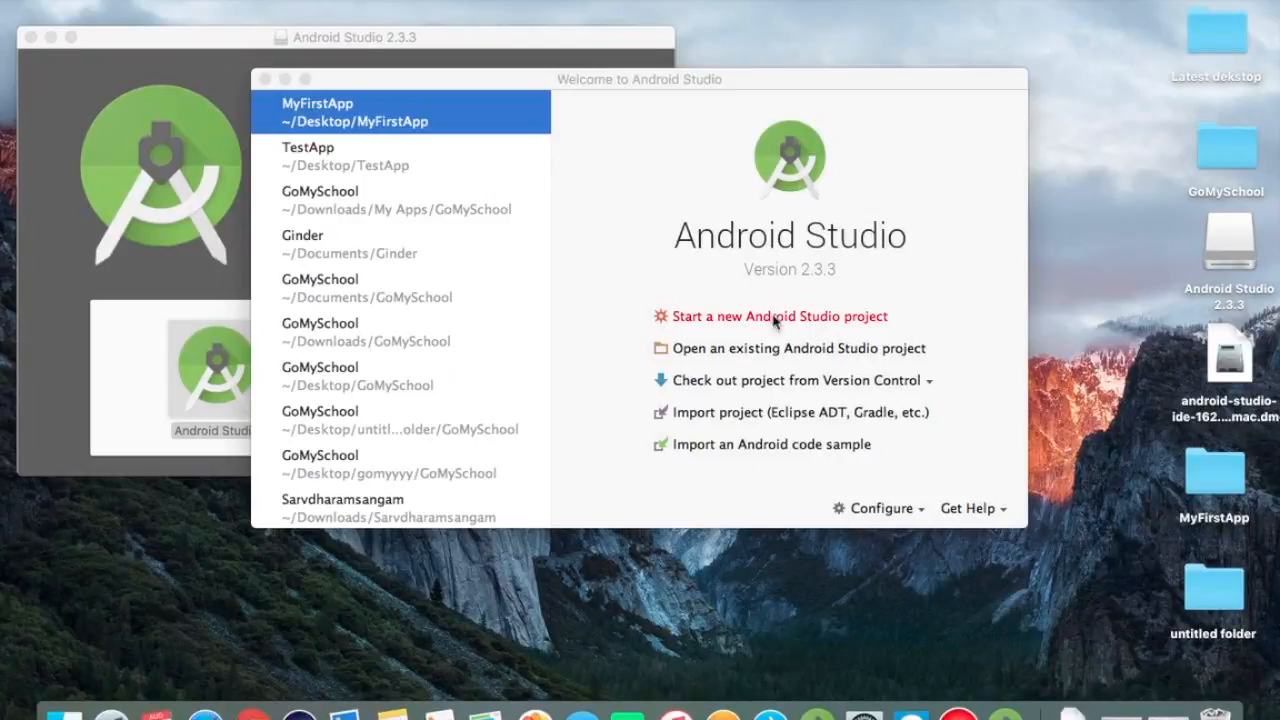
{"action": "mouse_move", "coordinate": [771, 444]}
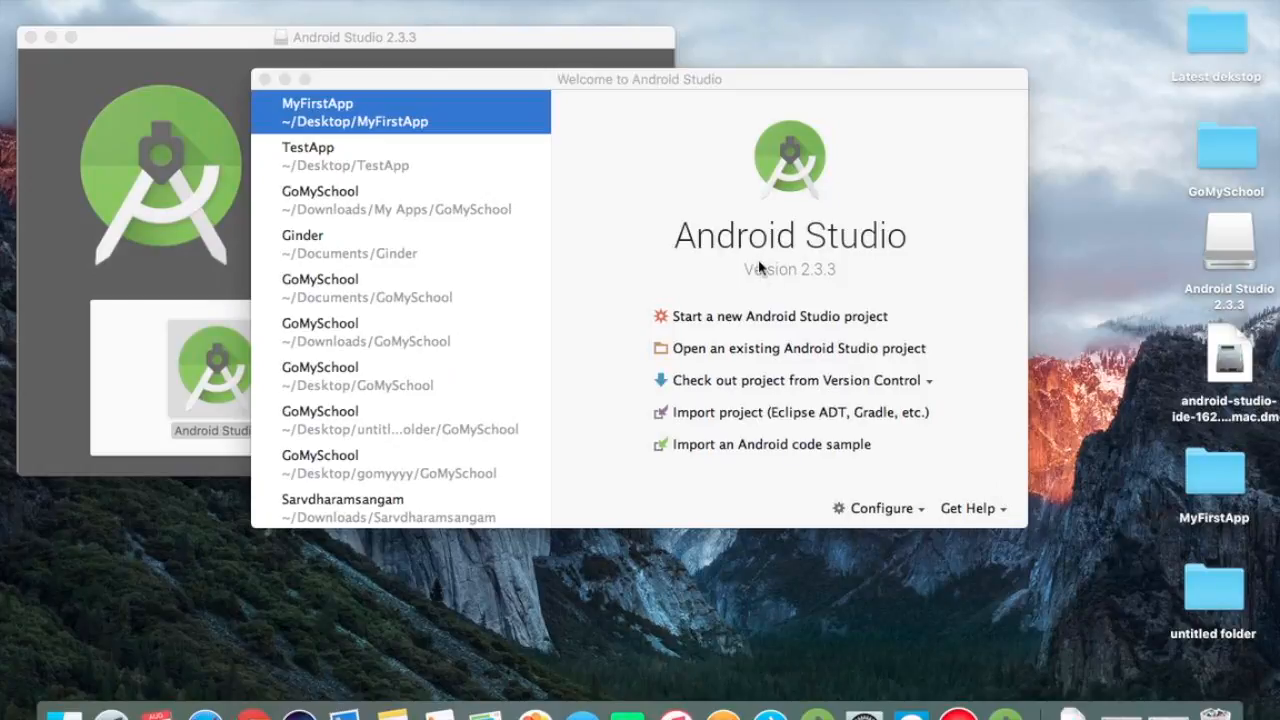
{"action": "mouse_move", "coordinate": [770, 440]}
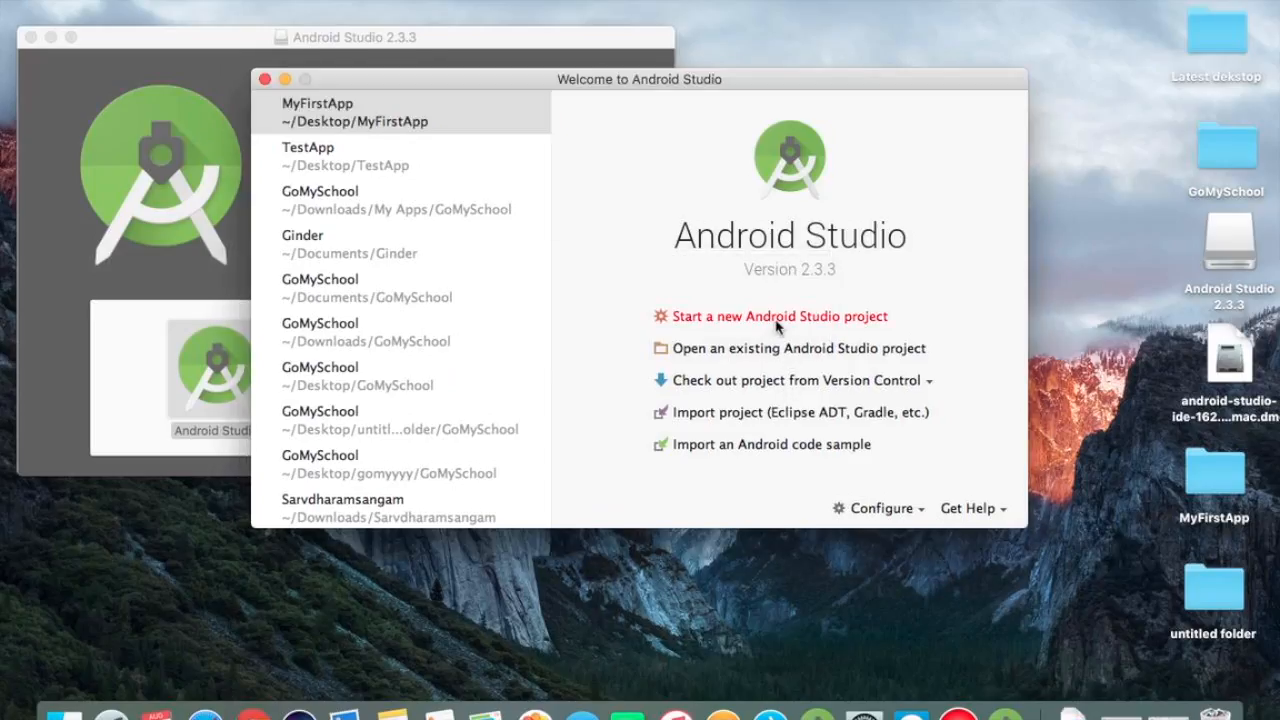
- Start a new project named Demo App with company domain com.demoapp, then browse for its location
{"action": "left_click", "coordinate": [779, 316]}
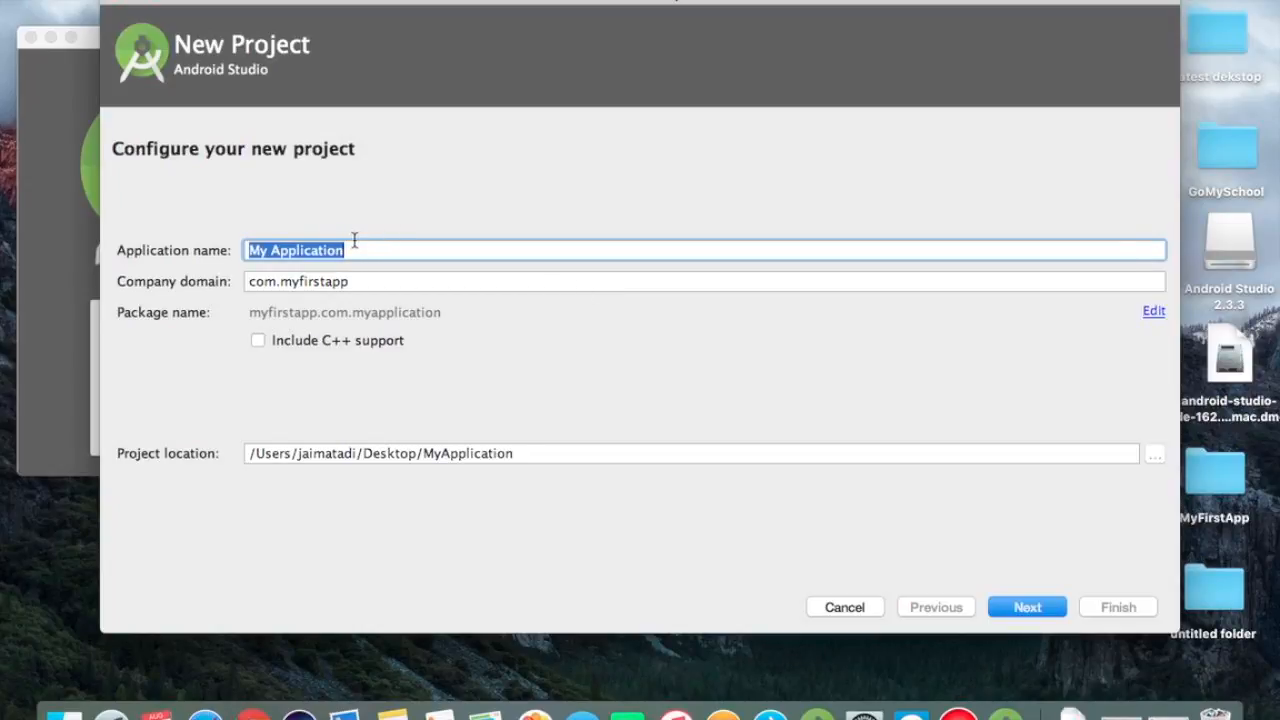
{"action": "left_click", "coordinate": [330, 250]}
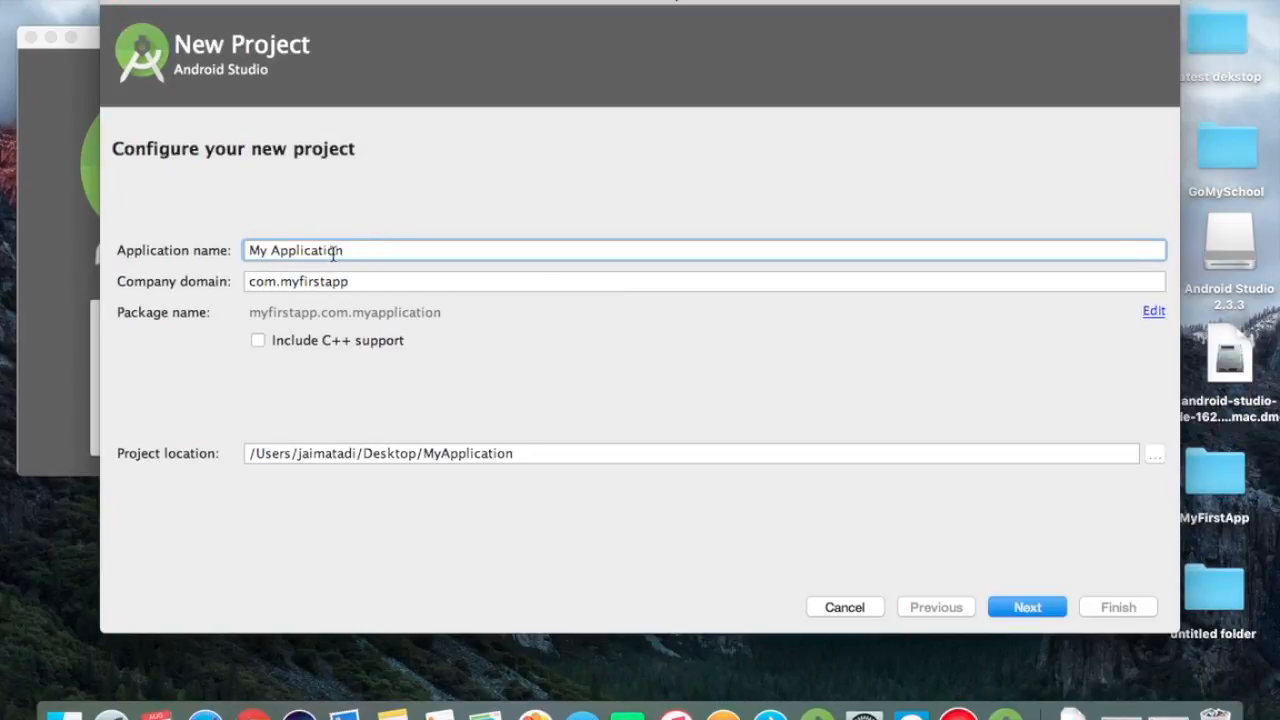
{"action": "type", "text": "Demo App"}
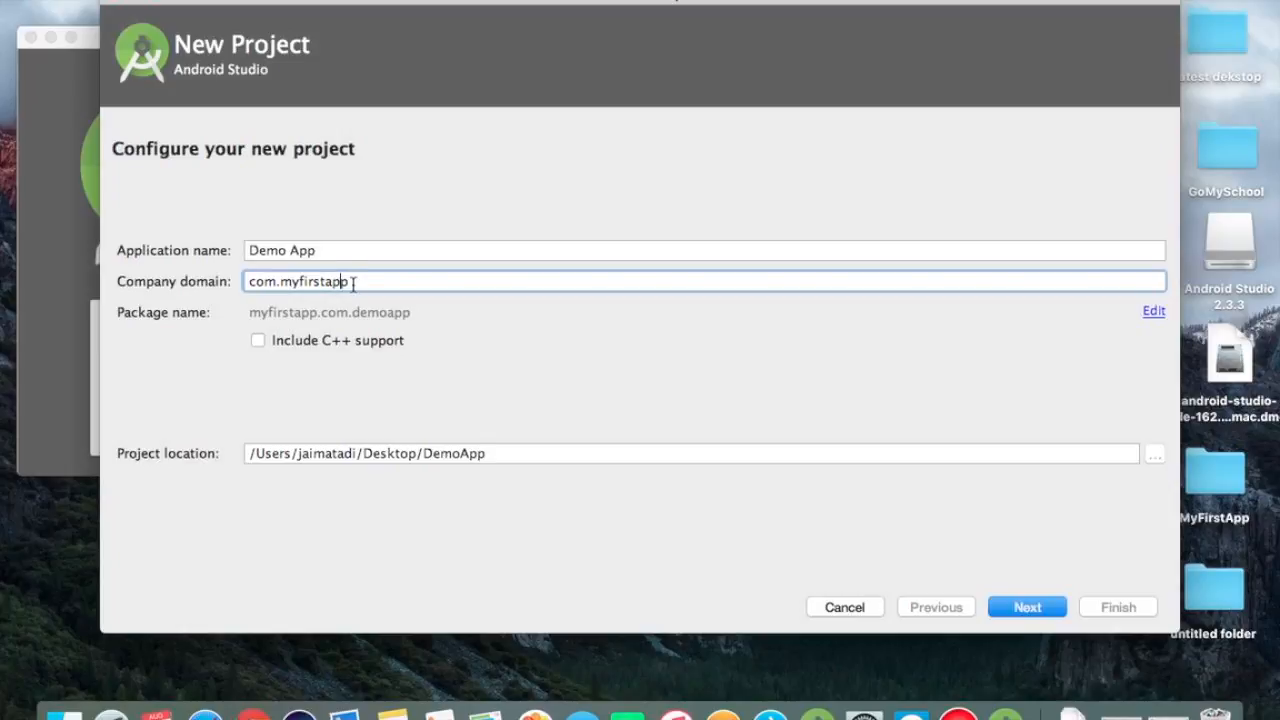
{"action": "key", "text": "backspace"}
{"action": "type", "text": "com.dem"}
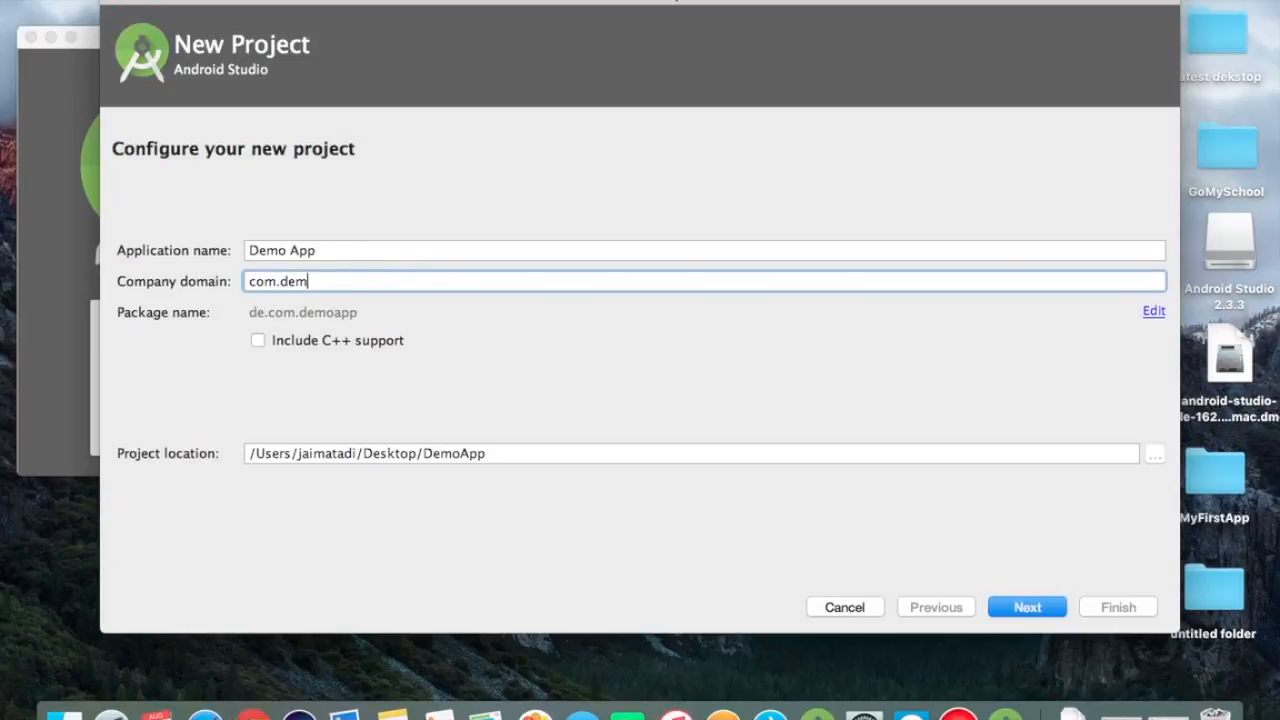
{"action": "type", "text": "oapp"}
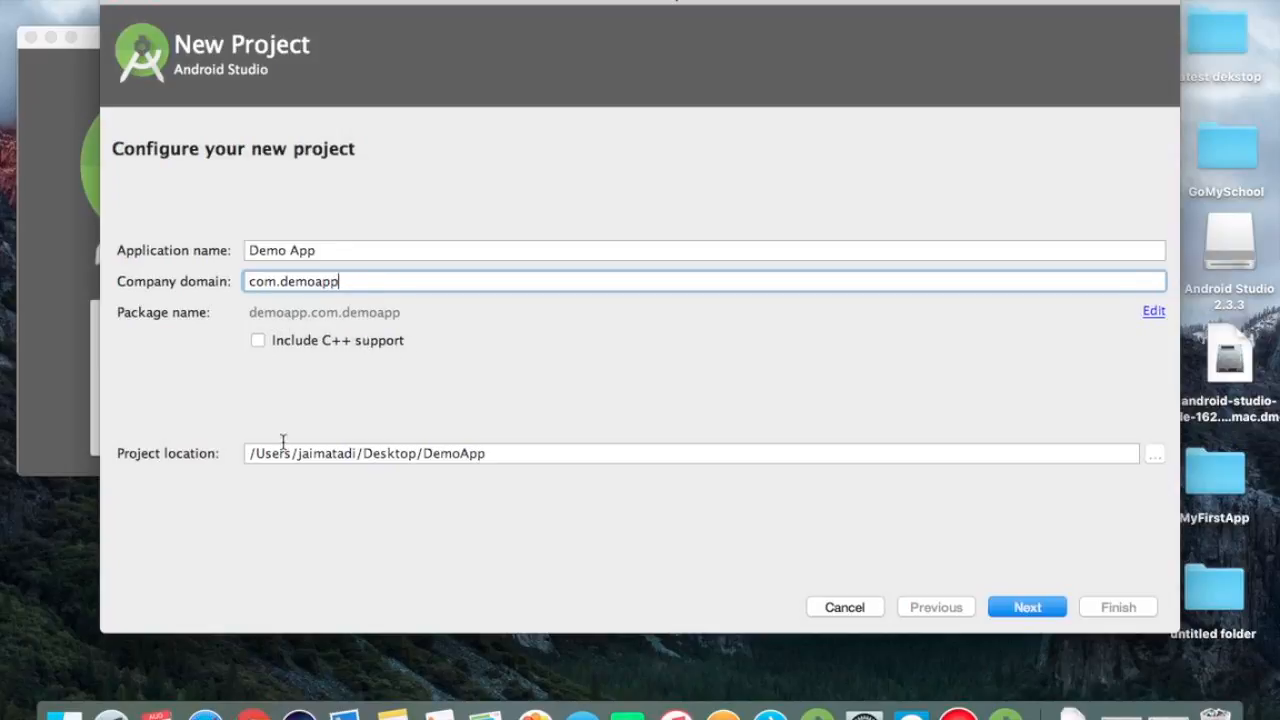
{"action": "left_click", "coordinate": [690, 453]}
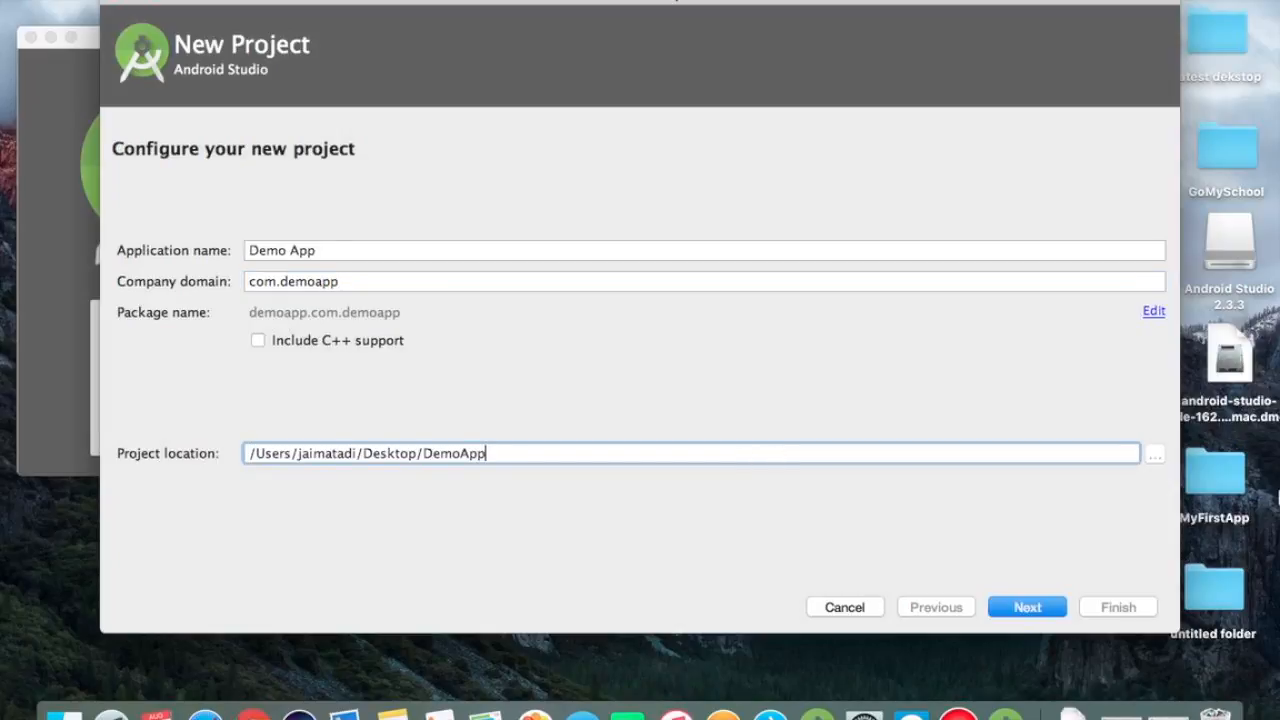
{"action": "left_click", "coordinate": [1154, 453]}
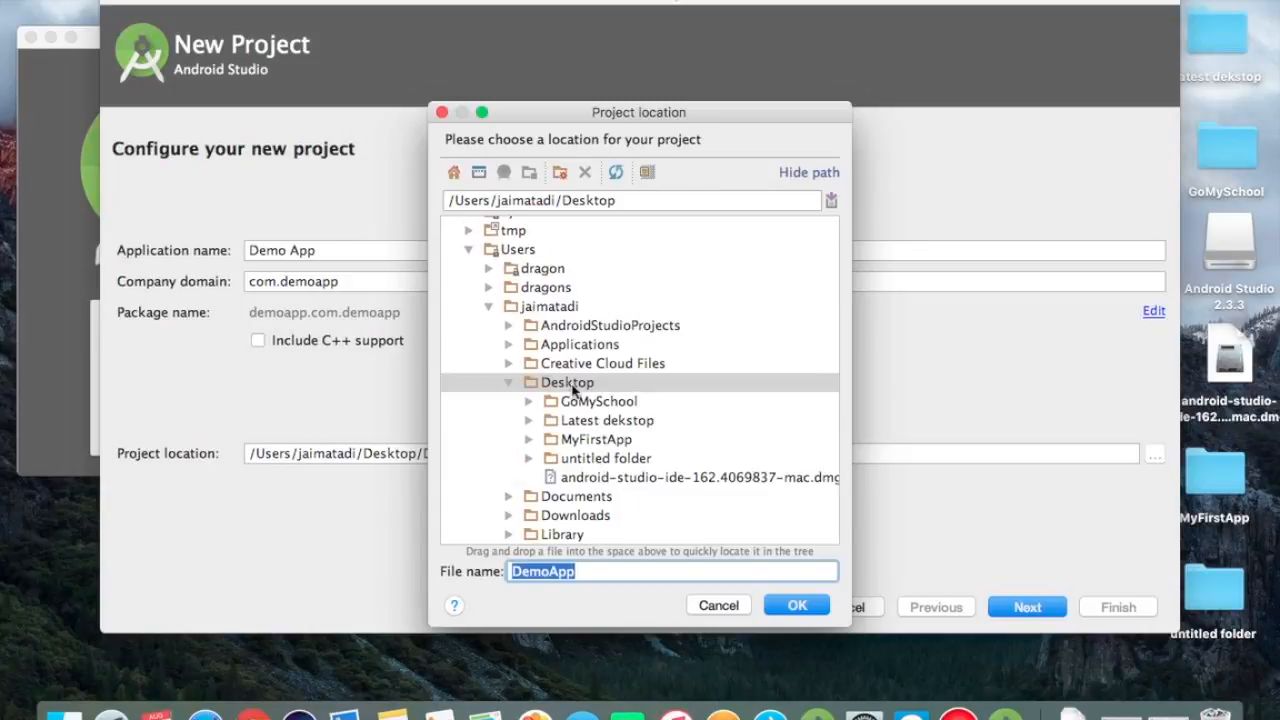
- Accept Desktop/DemoApp as the project location
{"action": "left_click", "coordinate": [509, 382]}
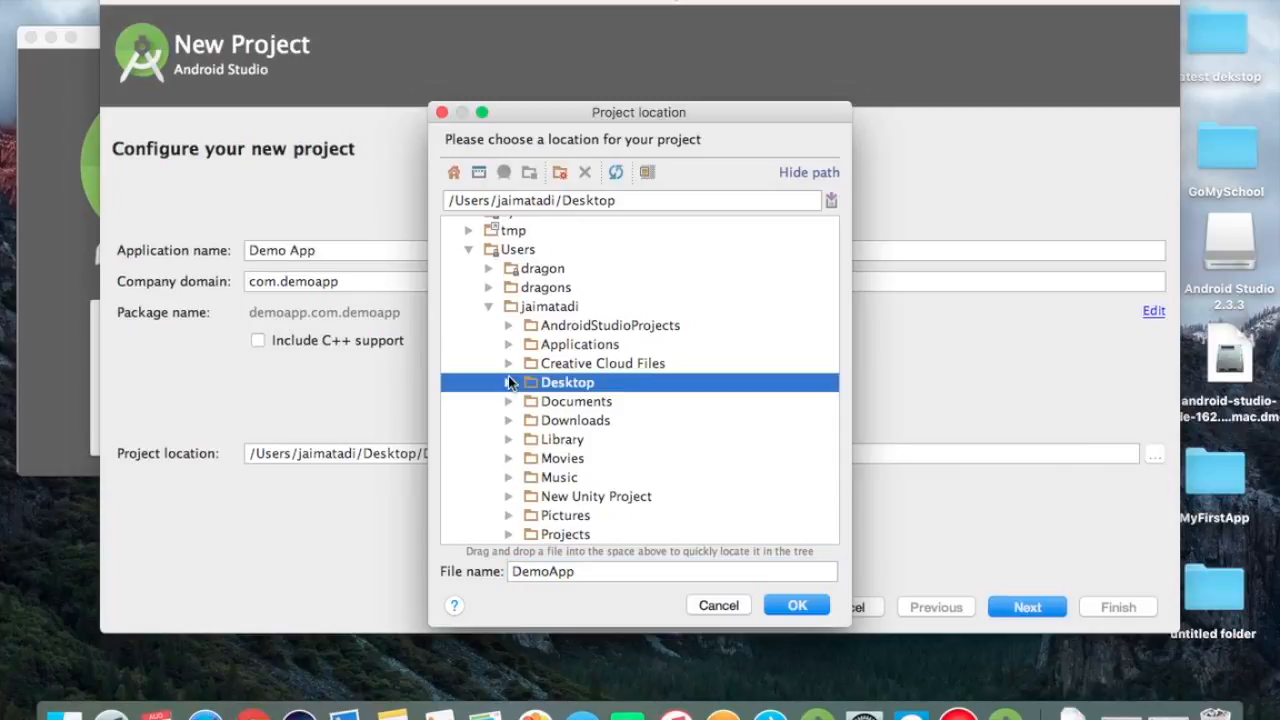
{"action": "left_click", "coordinate": [508, 382]}
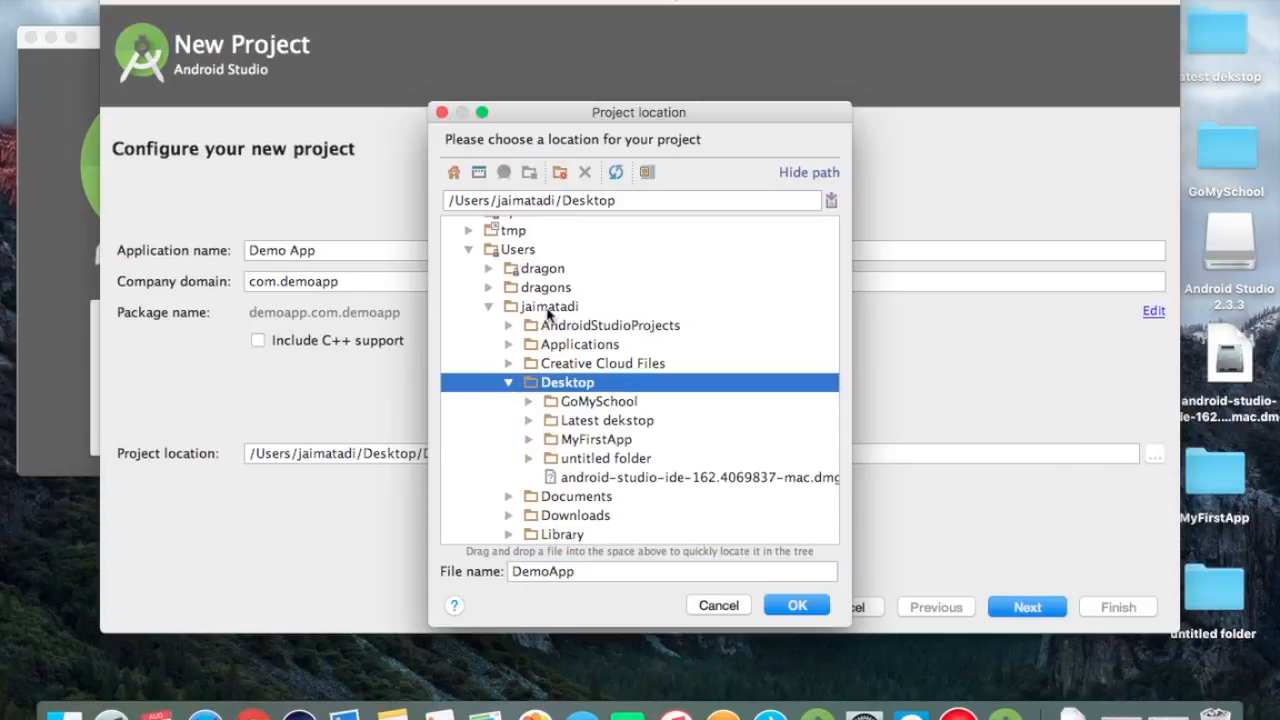
{"action": "left_click", "coordinate": [796, 605]}
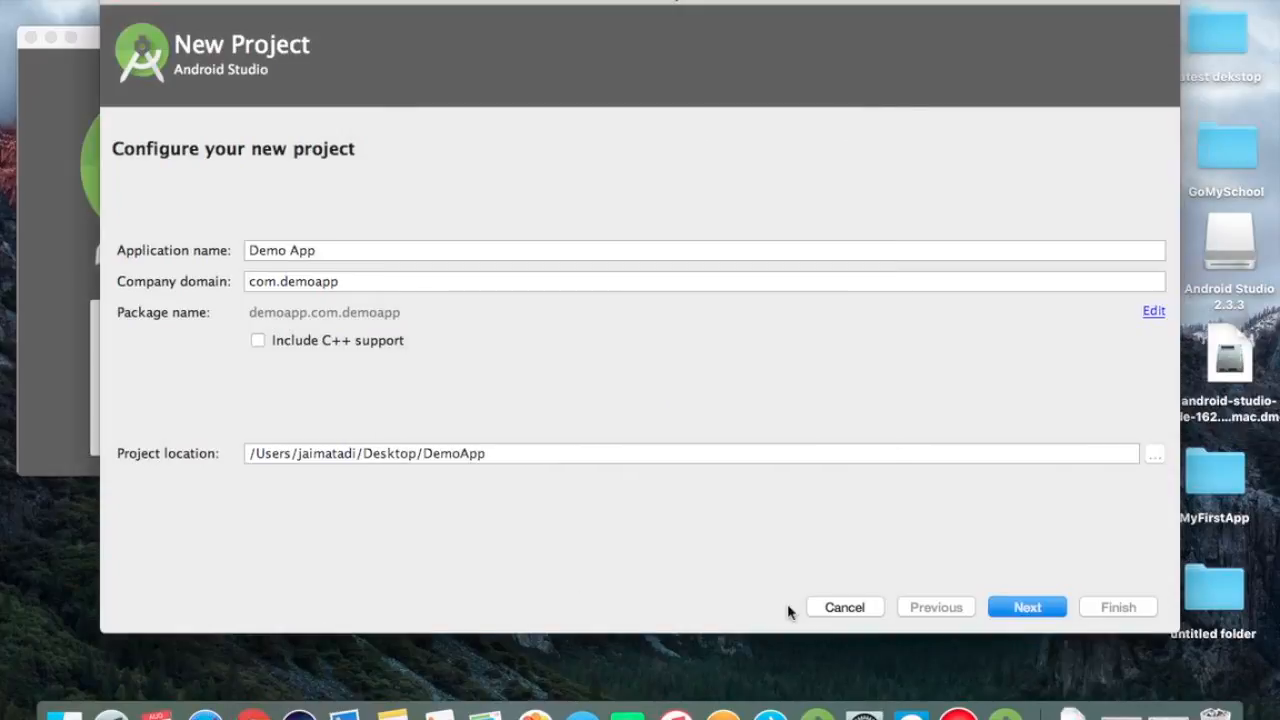
- Target Phone and Tablet at minimum SDK API 15, leaving Wear unchanged
{"action": "left_click", "coordinate": [1026, 607]}
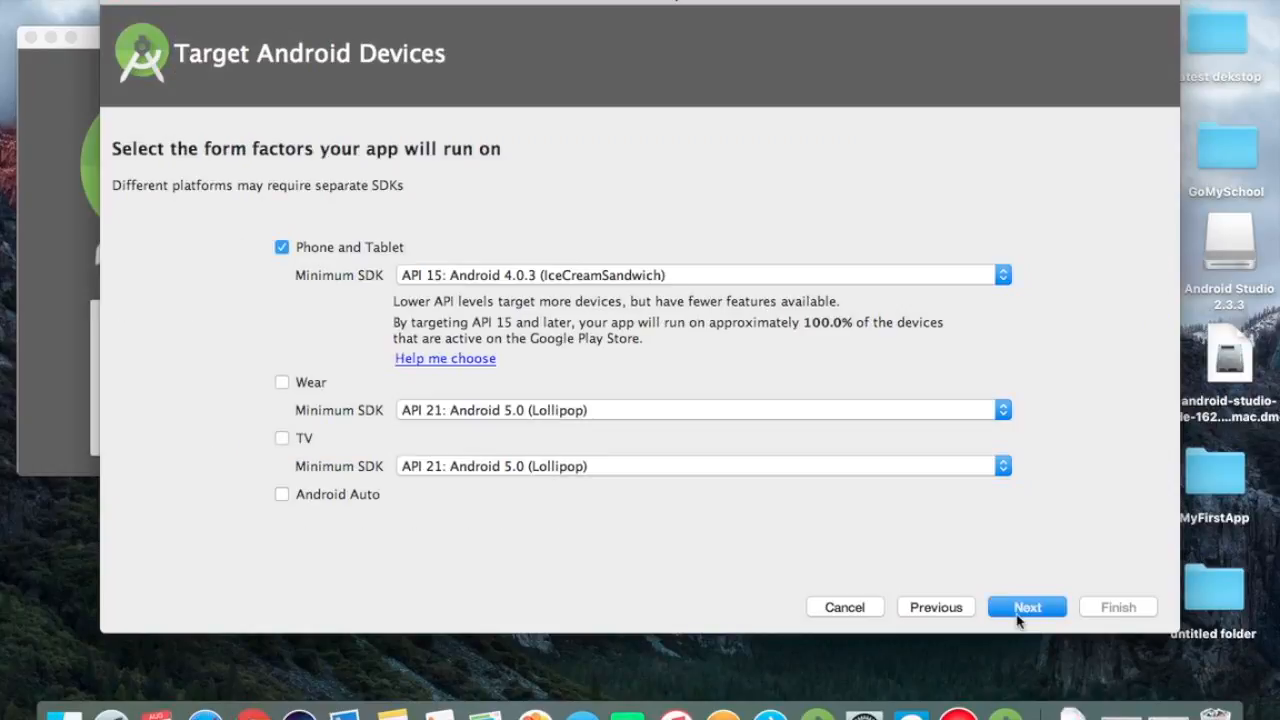
{"action": "mouse_move", "coordinate": [358, 258]}
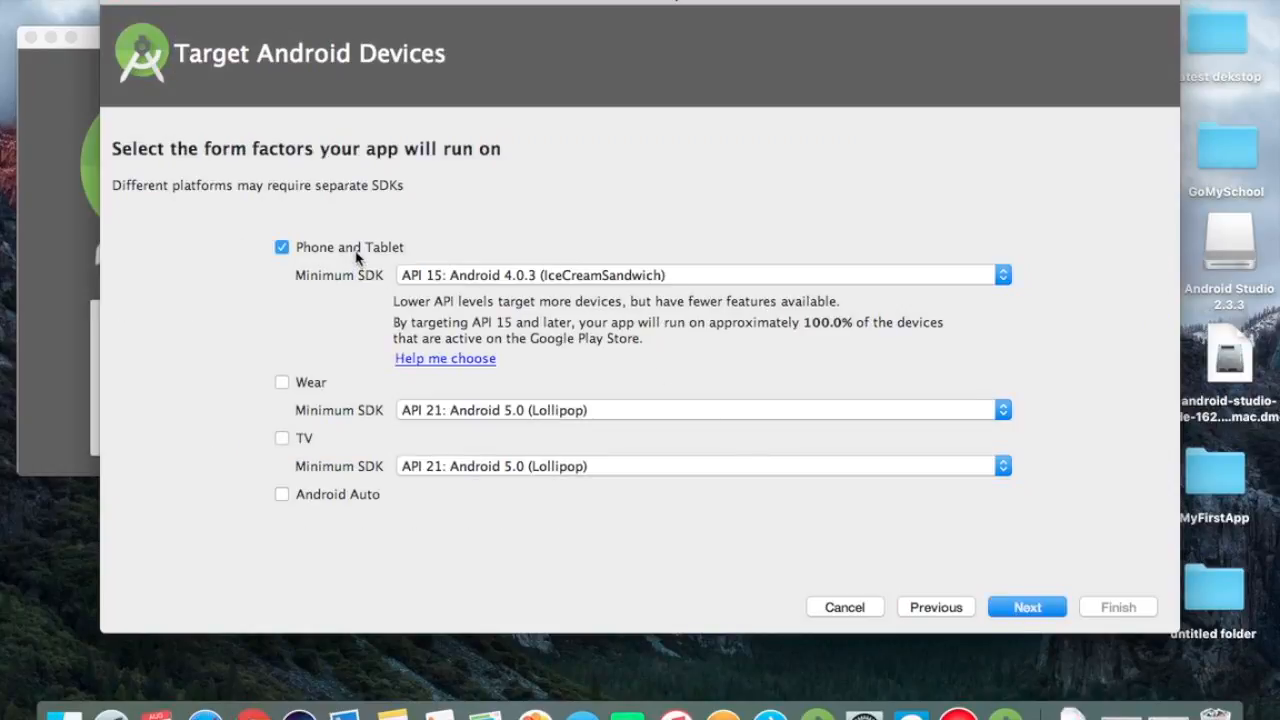
{"action": "mouse_move", "coordinate": [335, 280]}
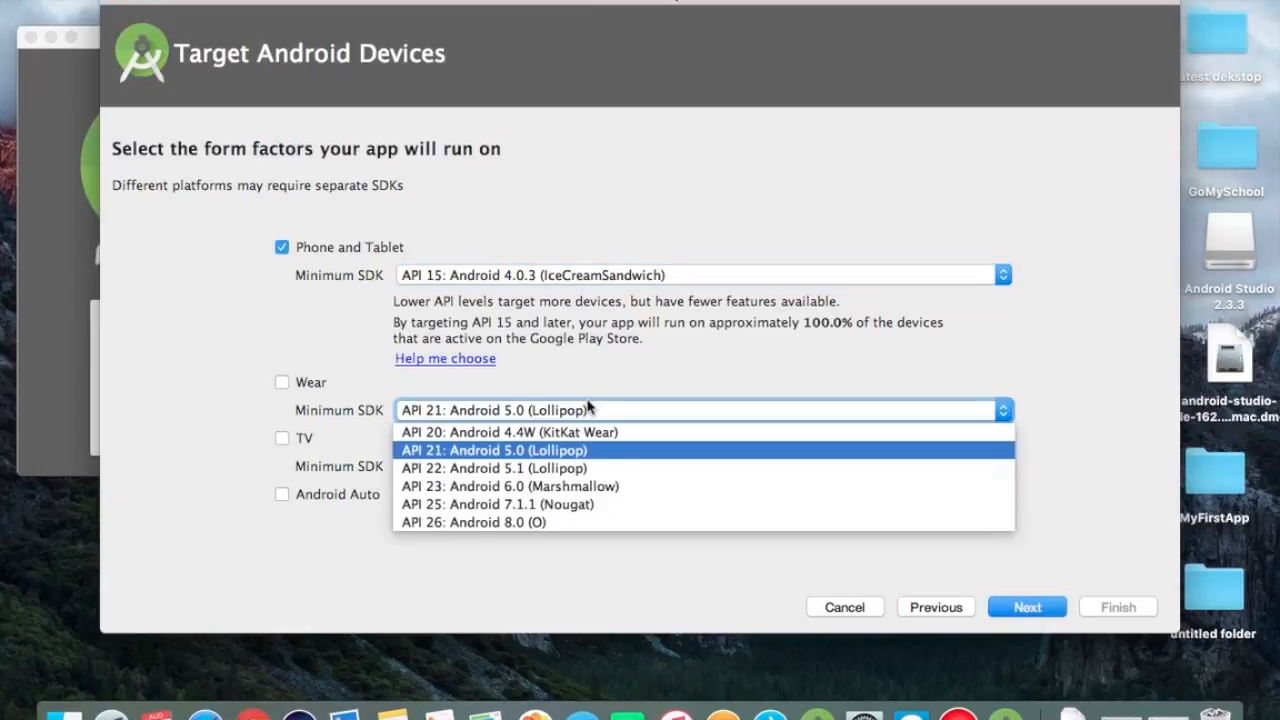
{"action": "left_click", "coordinate": [491, 450]}
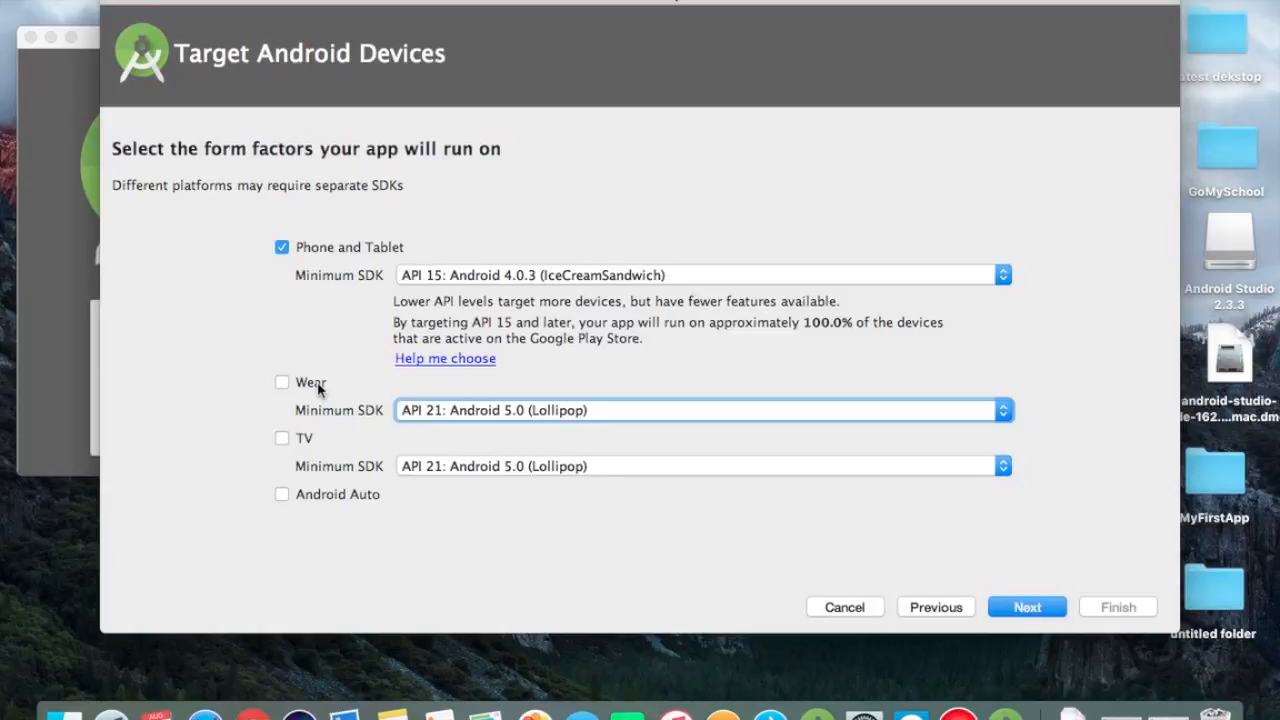
{"action": "mouse_move", "coordinate": [333, 487]}
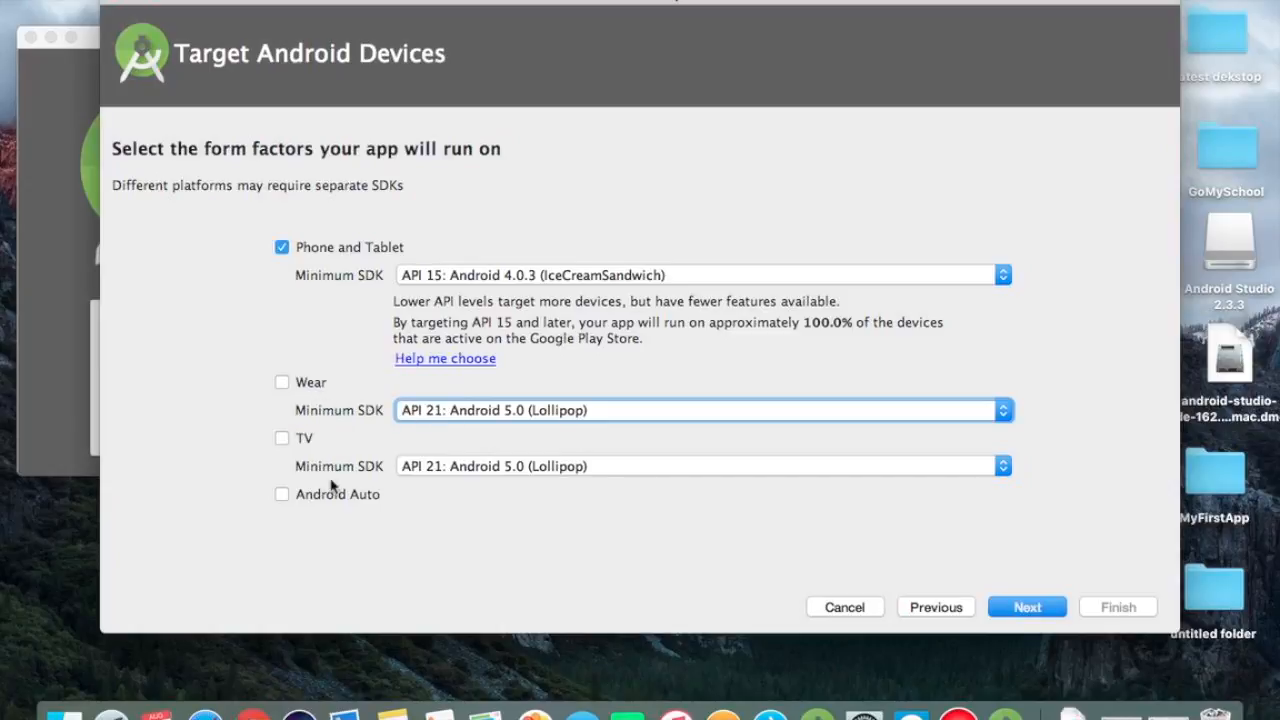
{"action": "mouse_move", "coordinate": [335, 485]}
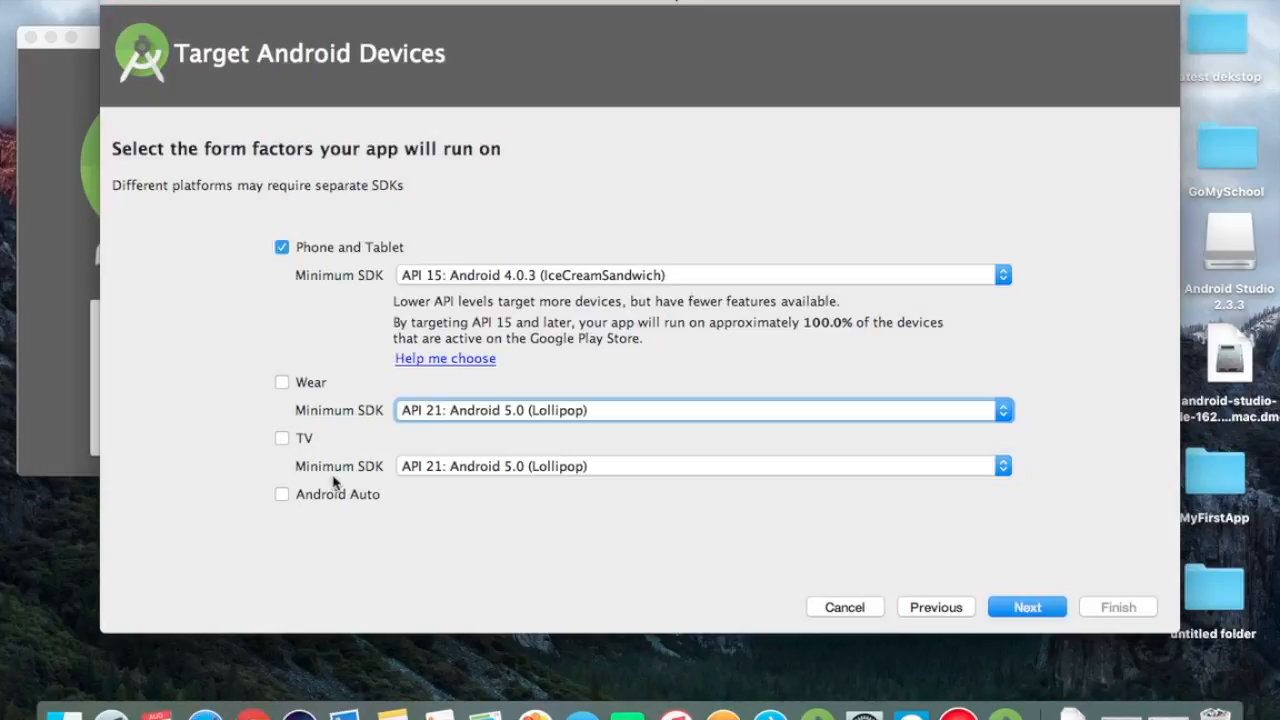
{"action": "mouse_move", "coordinate": [945, 606]}
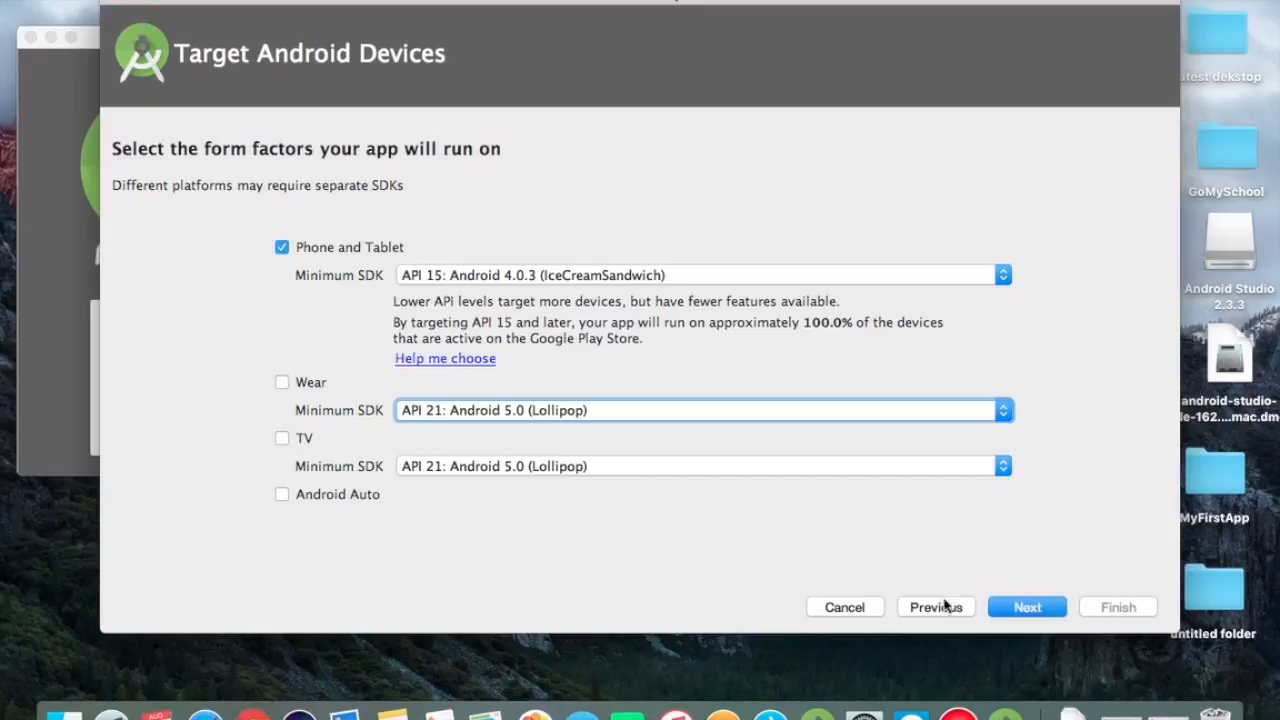
- Pick the Basic Activity template for the mobile app
{"action": "left_click", "coordinate": [1026, 607]}
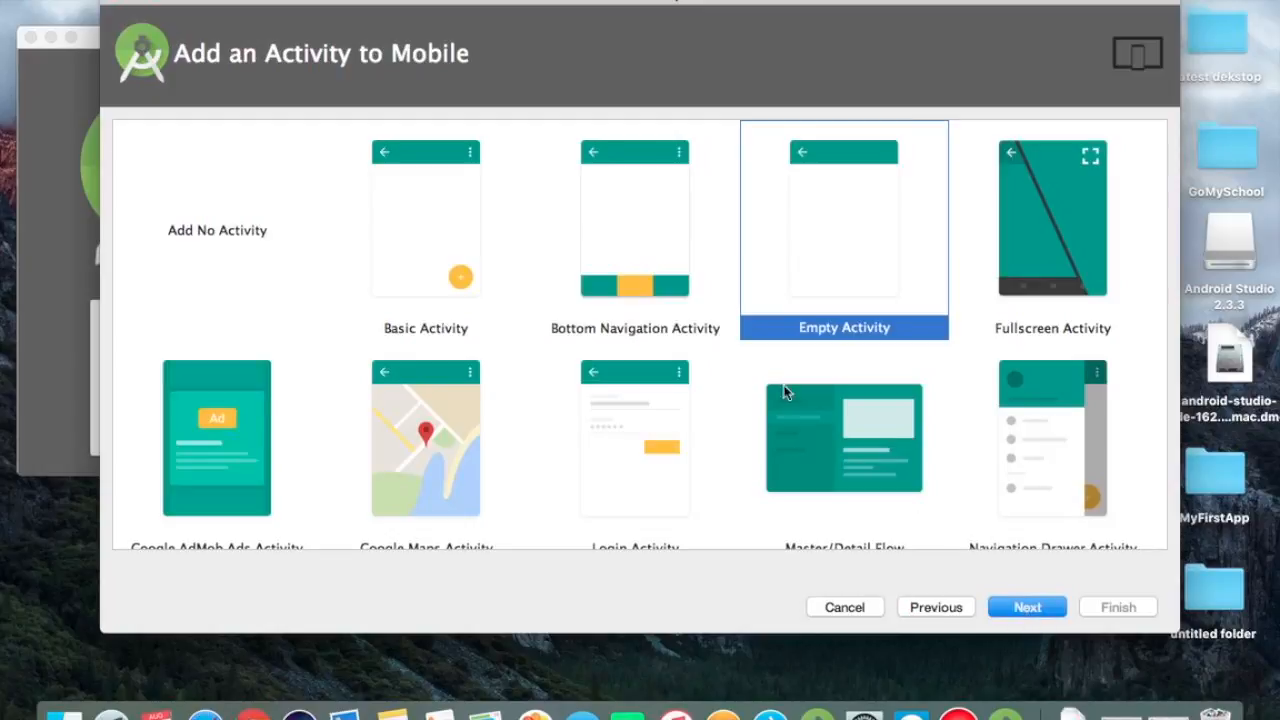
{"action": "left_click", "coordinate": [425, 230]}
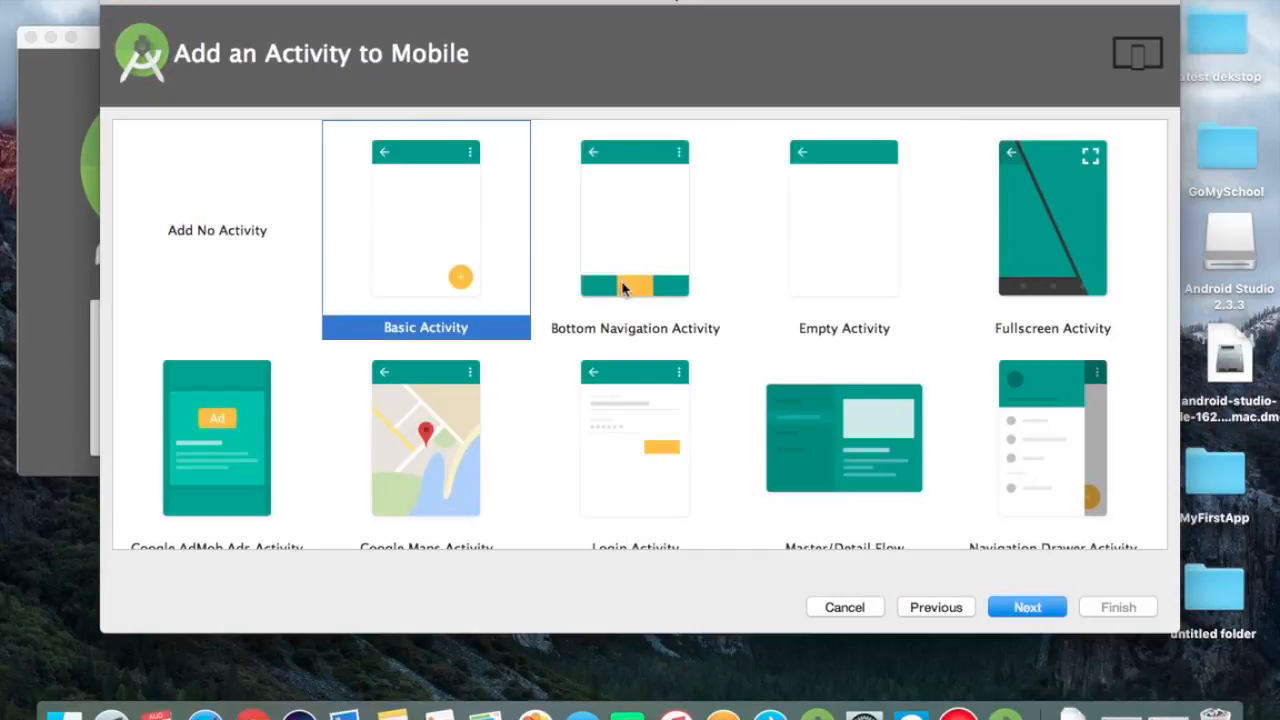
{"action": "mouse_move", "coordinate": [727, 287]}
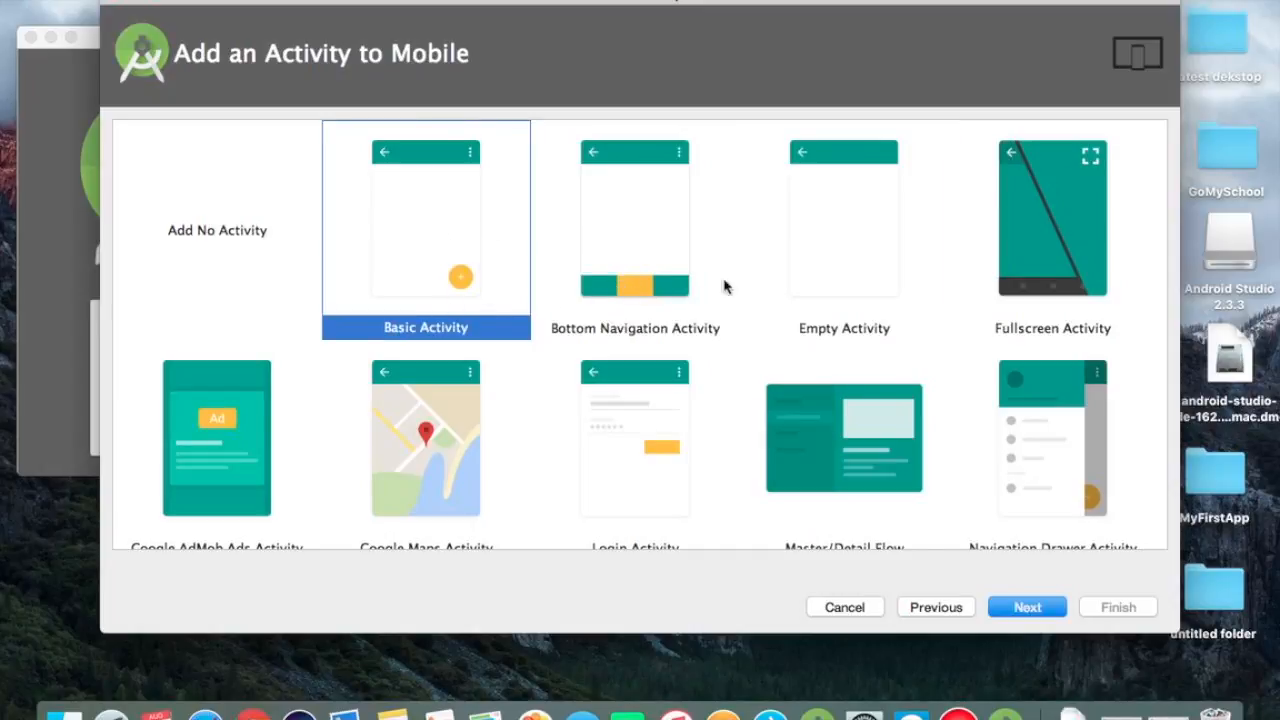
{"action": "scroll", "scroll_direction": "down", "scroll_amount": 3}
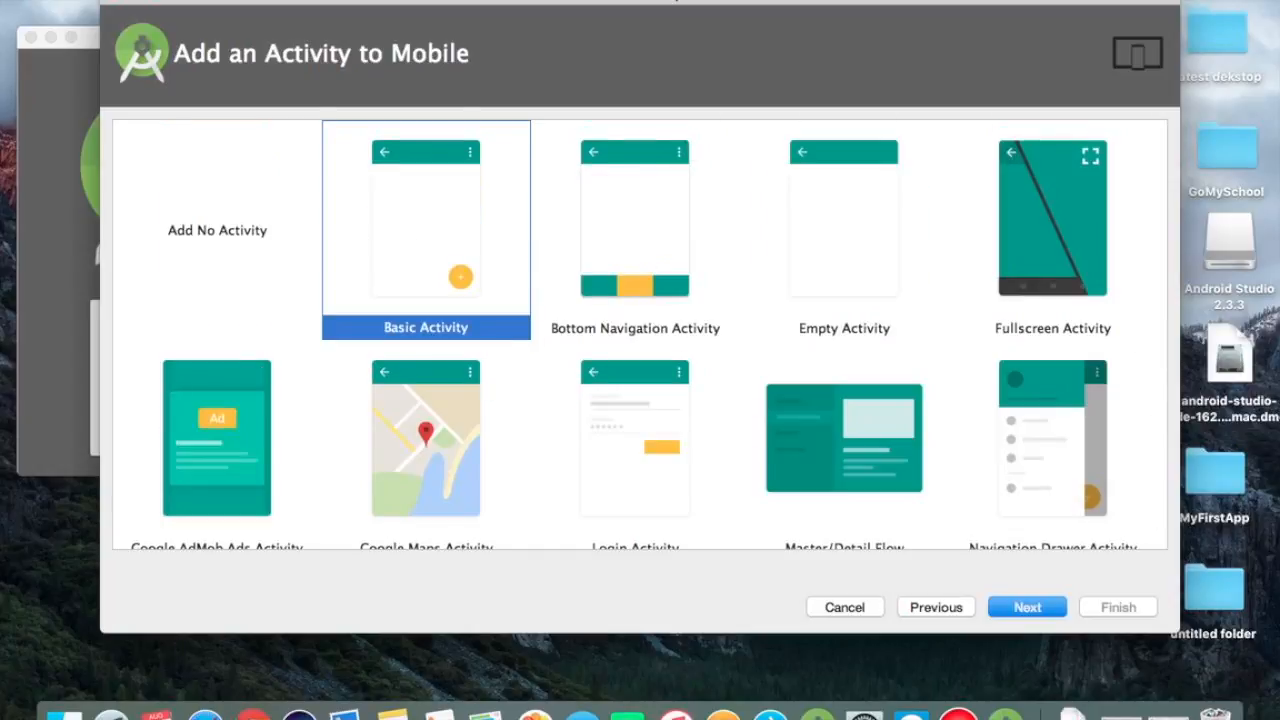
- Keep MainActivity and activity_main names and enable Use a Fragment
{"action": "left_click", "coordinate": [1026, 607]}
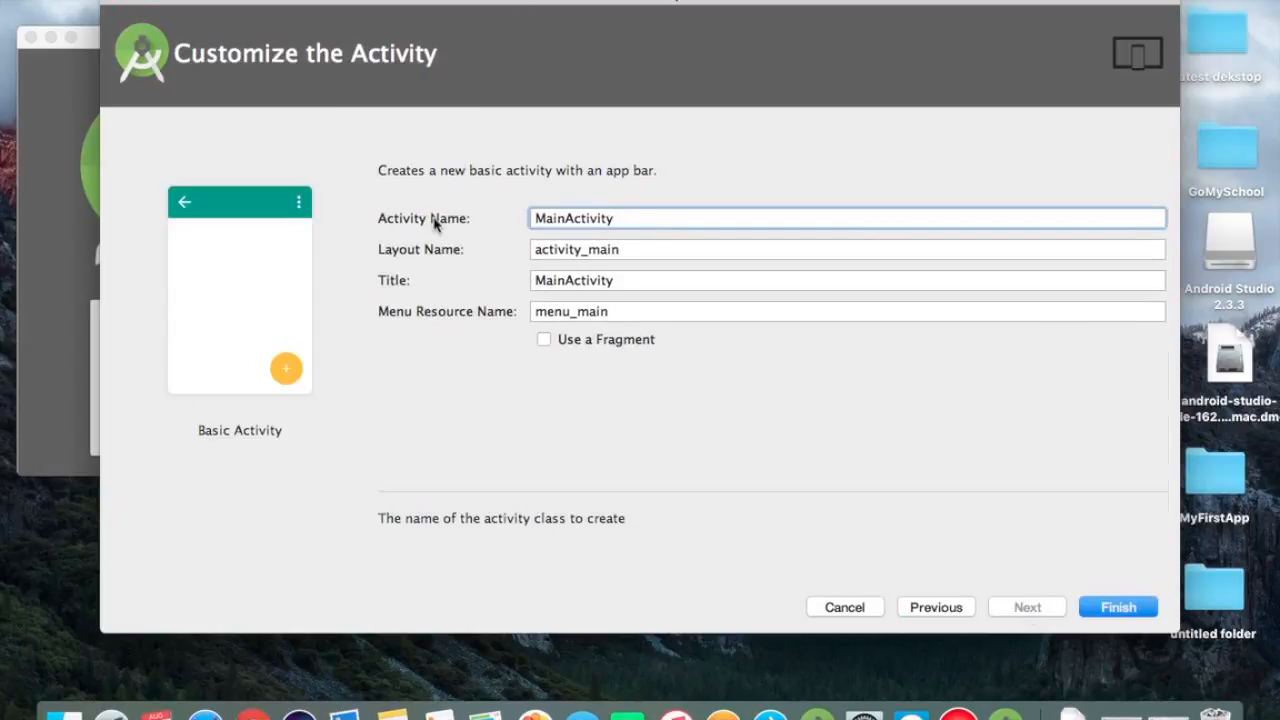
{"action": "left_click", "coordinate": [848, 249]}
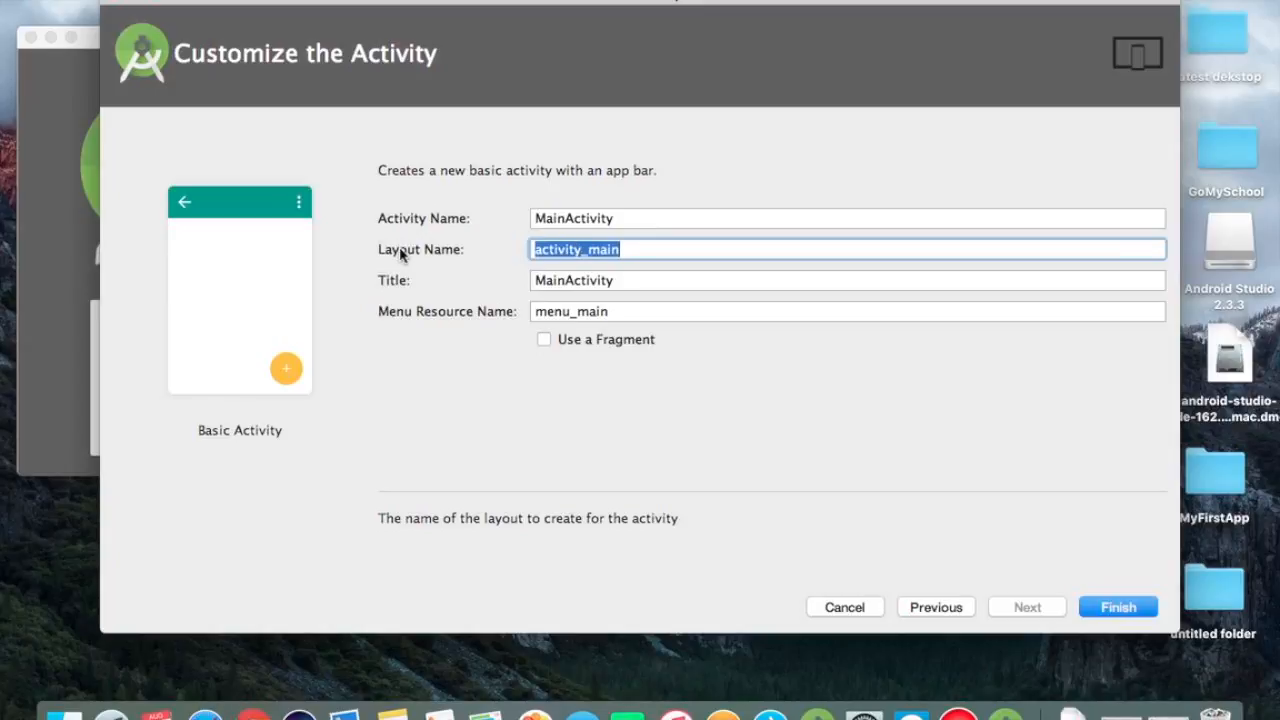
{"action": "mouse_move", "coordinate": [393, 287]}
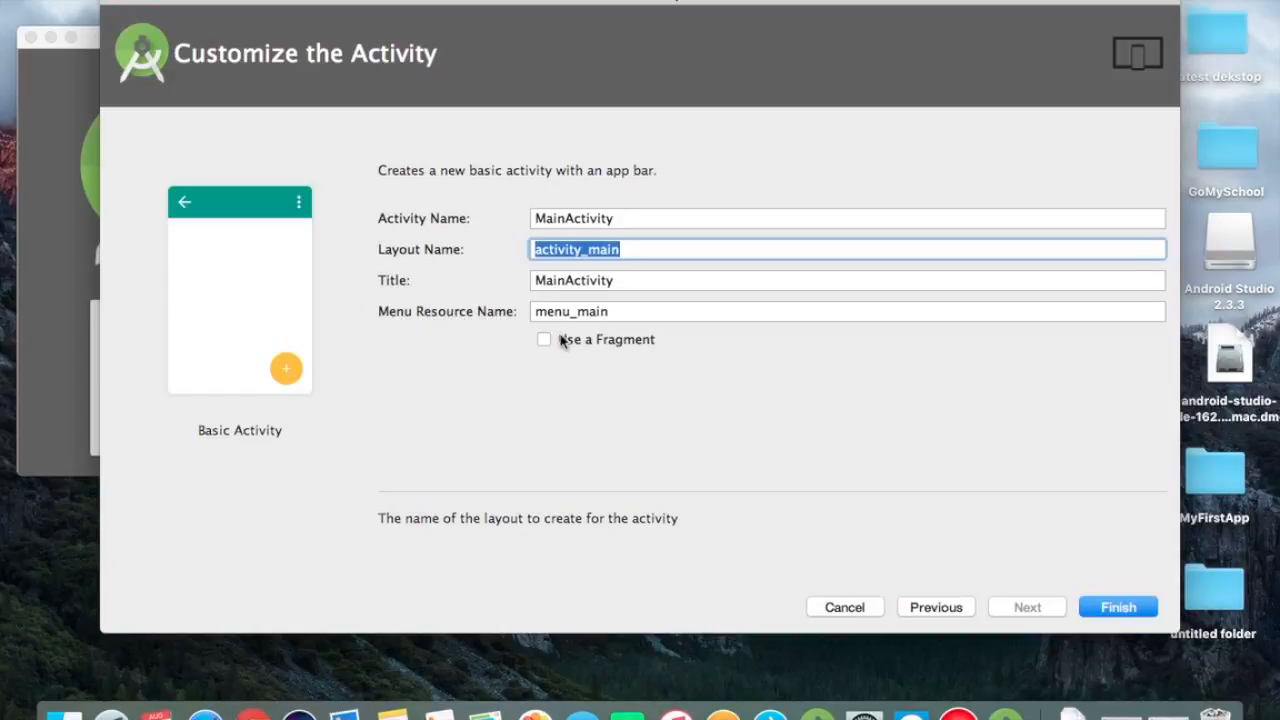
{"action": "left_click", "coordinate": [544, 339]}
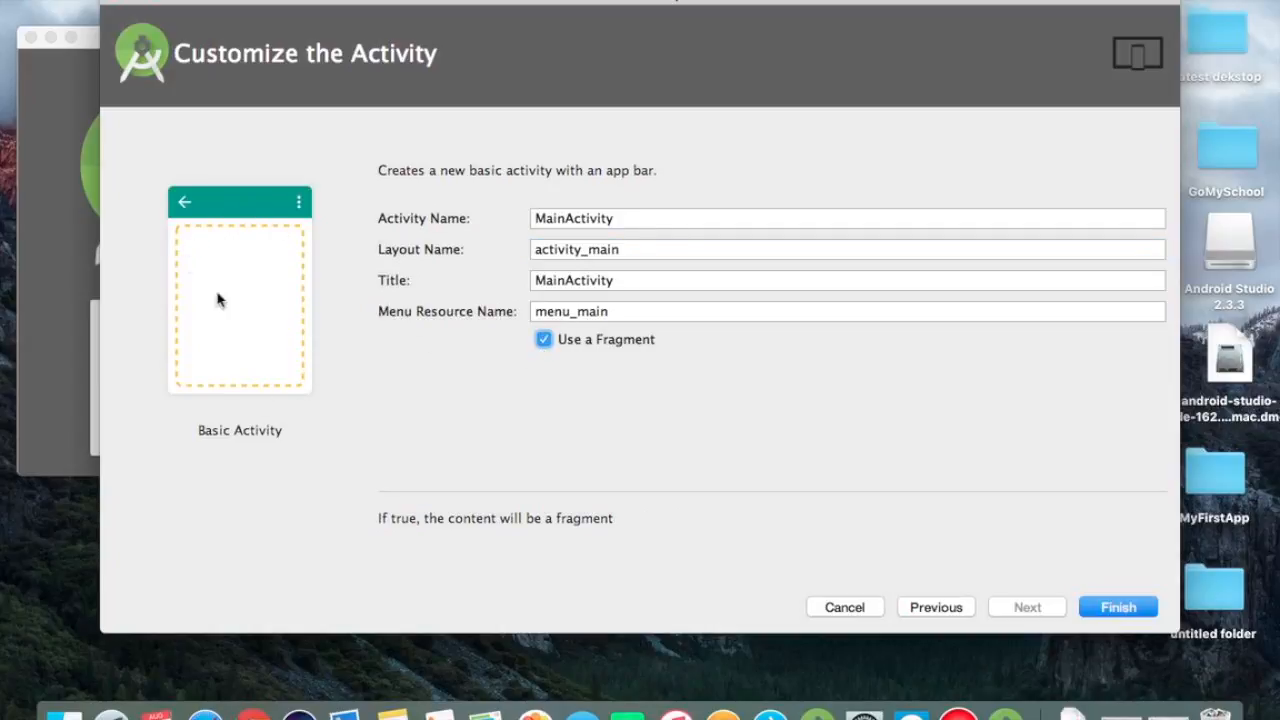
{"action": "mouse_move", "coordinate": [240, 397]}
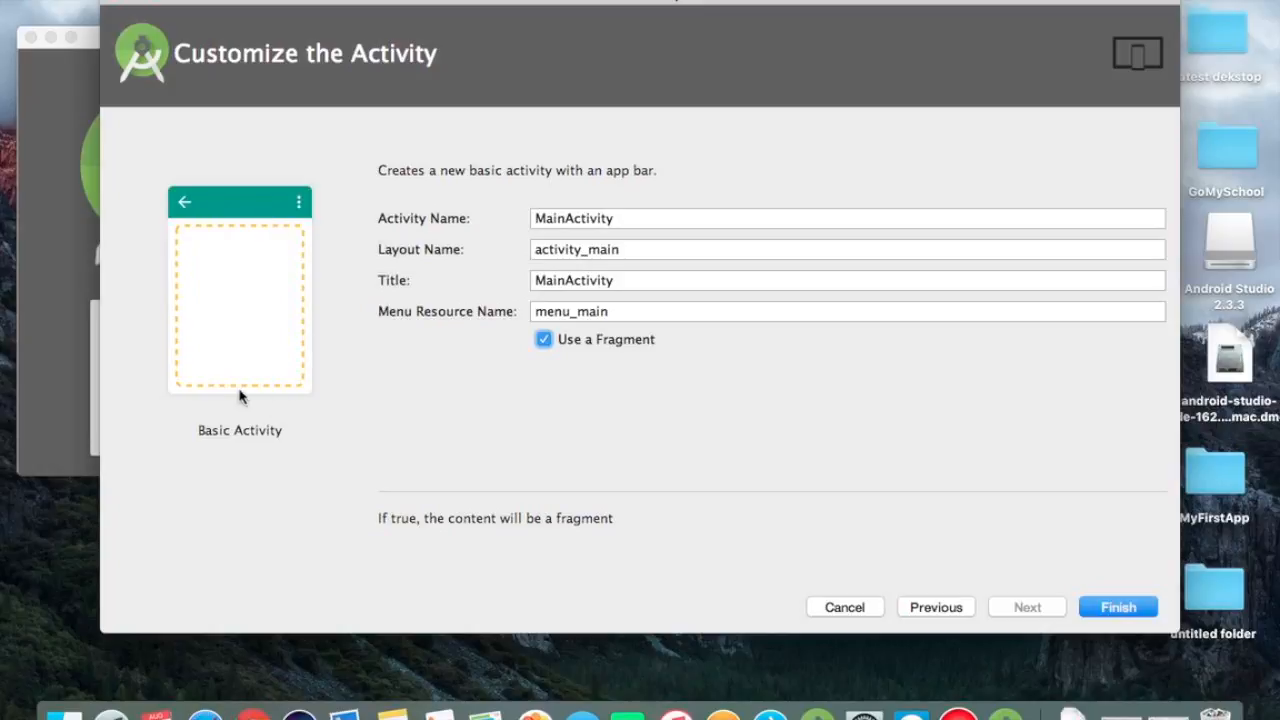
{"action": "mouse_move", "coordinate": [295, 273]}
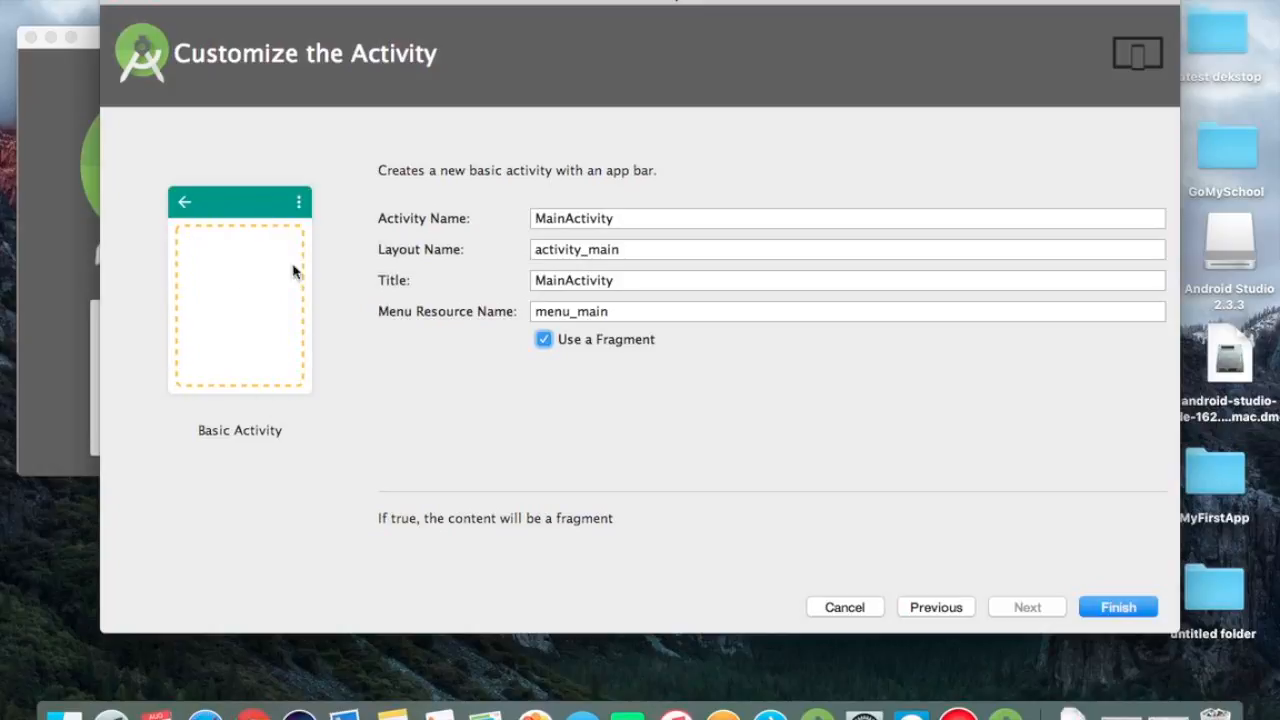
- Finish the wizard so the DemoApp Gradle project builds
{"action": "left_click", "coordinate": [543, 339]}
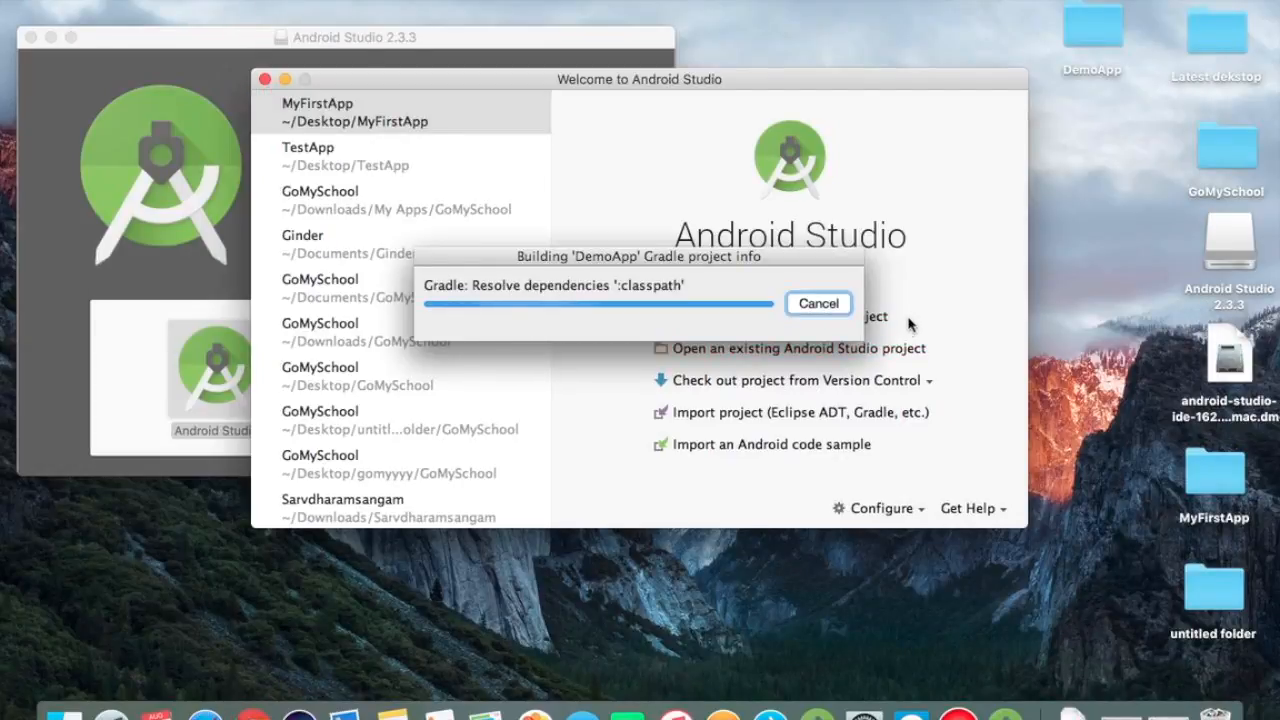
{"action": "mouse_move", "coordinate": [1080, 84]}
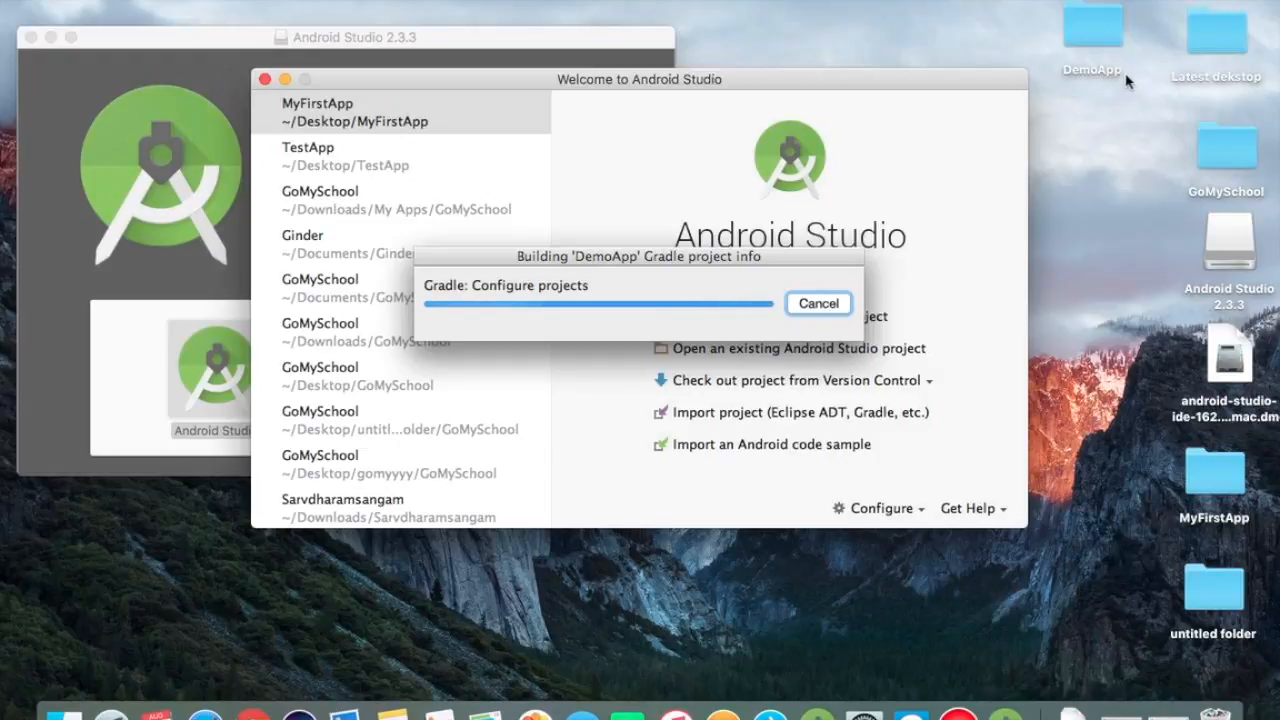
{"action": "mouse_move", "coordinate": [732, 250]}
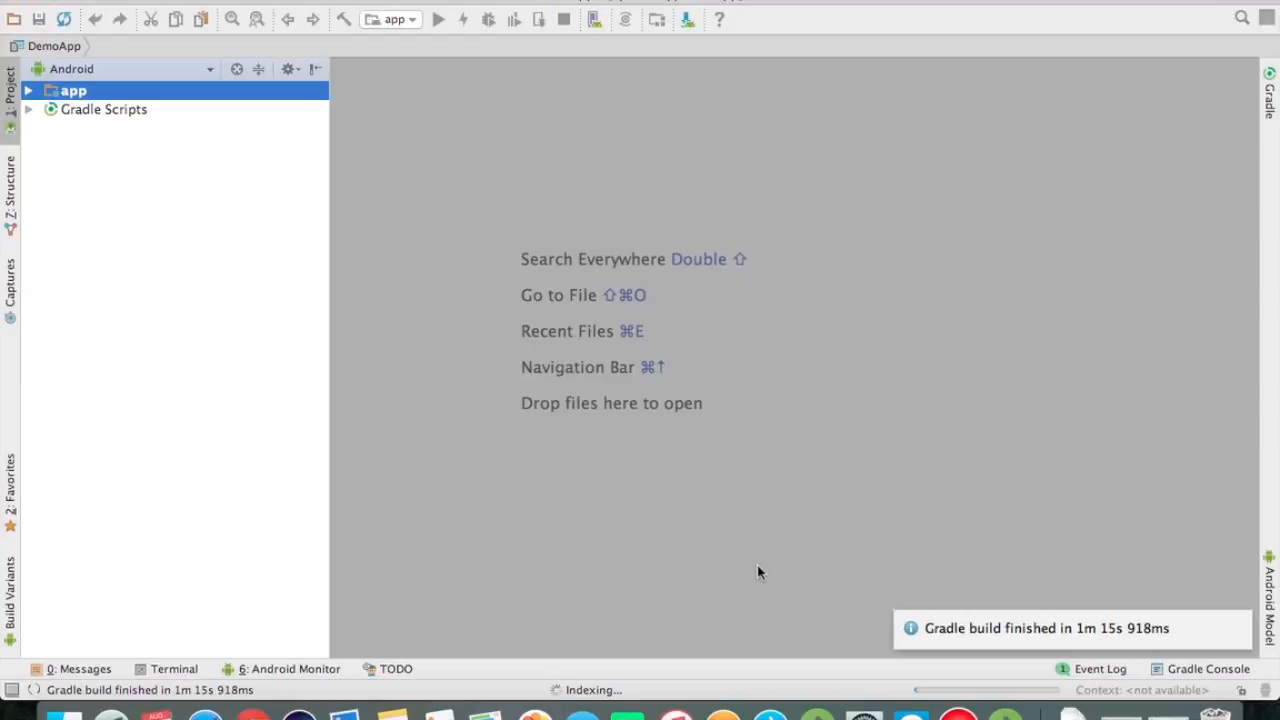
{"action": "mouse_move", "coordinate": [723, 644]}
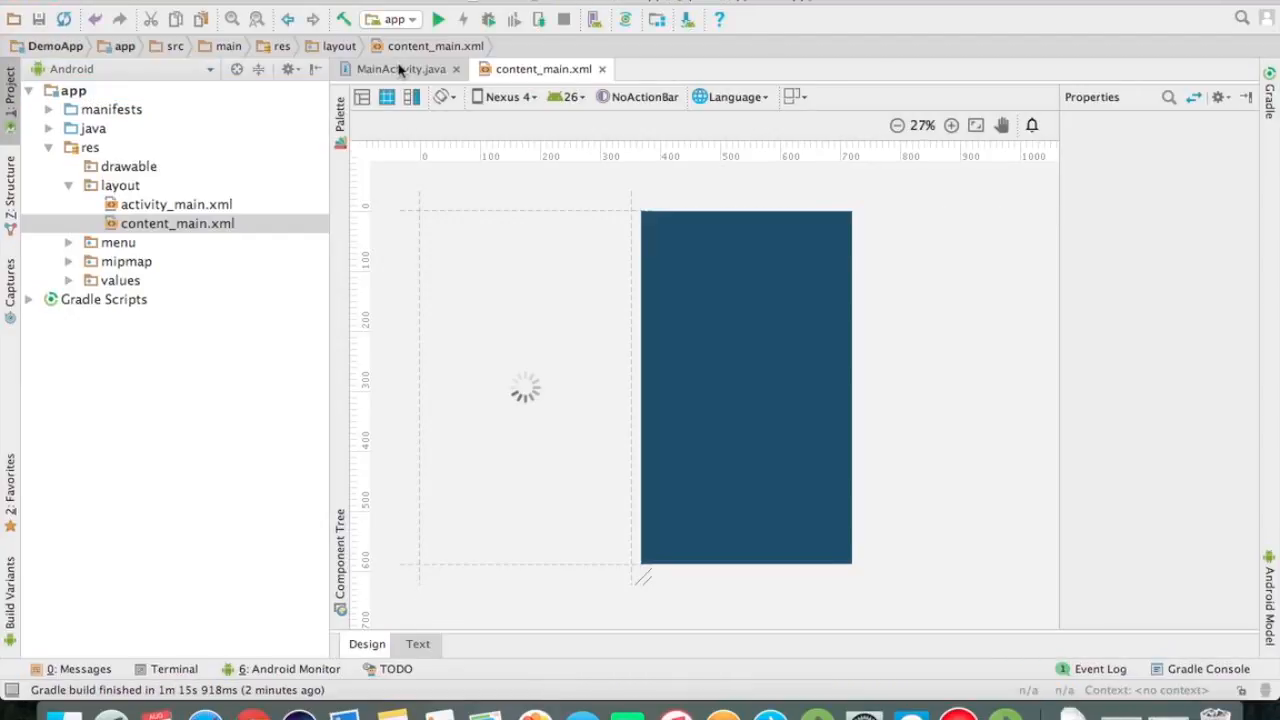
- Review MainActivity.java and the content_main layout showing Hello World!
{"action": "left_click", "coordinate": [401, 68]}
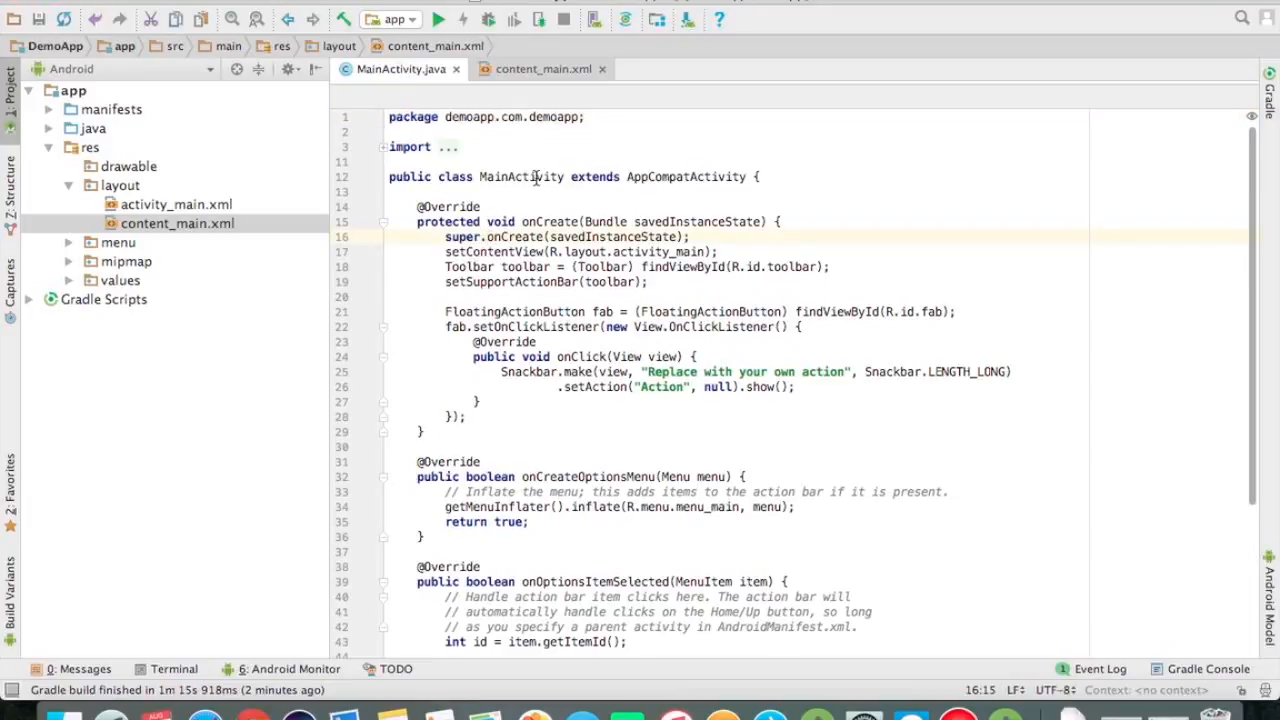
{"action": "double_click", "coordinate": [521, 176]}
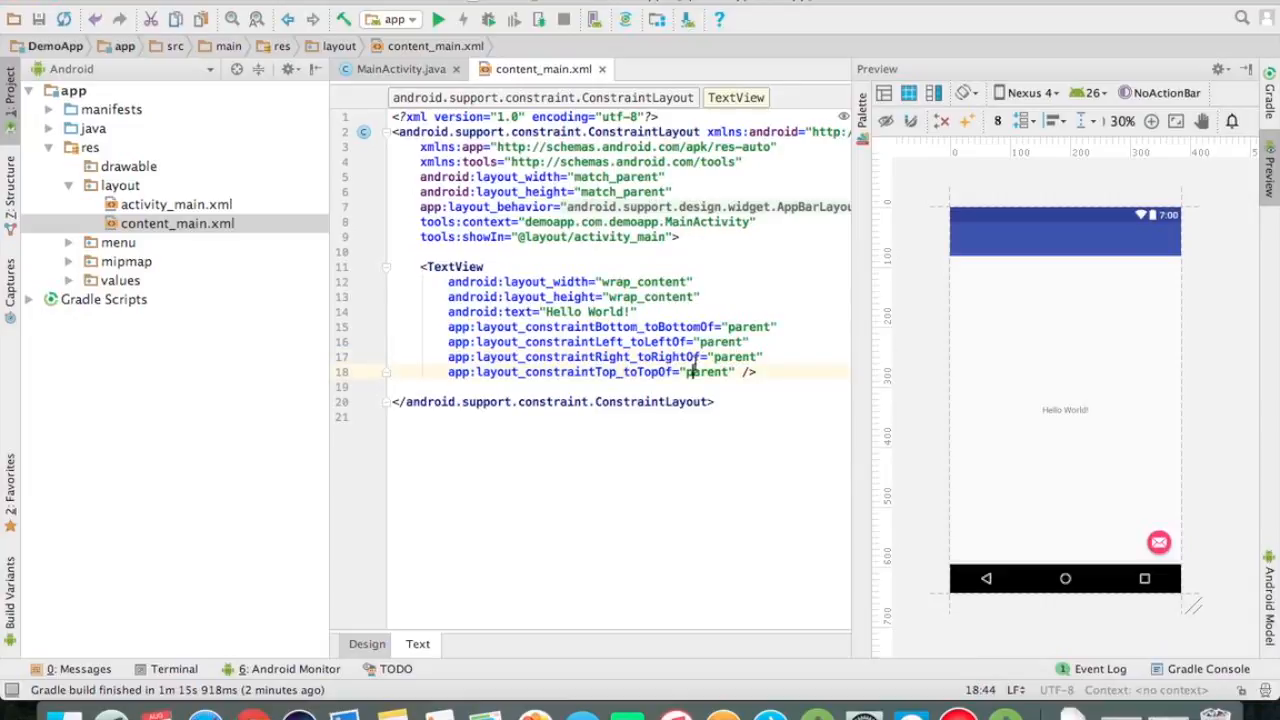
{"action": "left_click", "coordinate": [401, 69]}
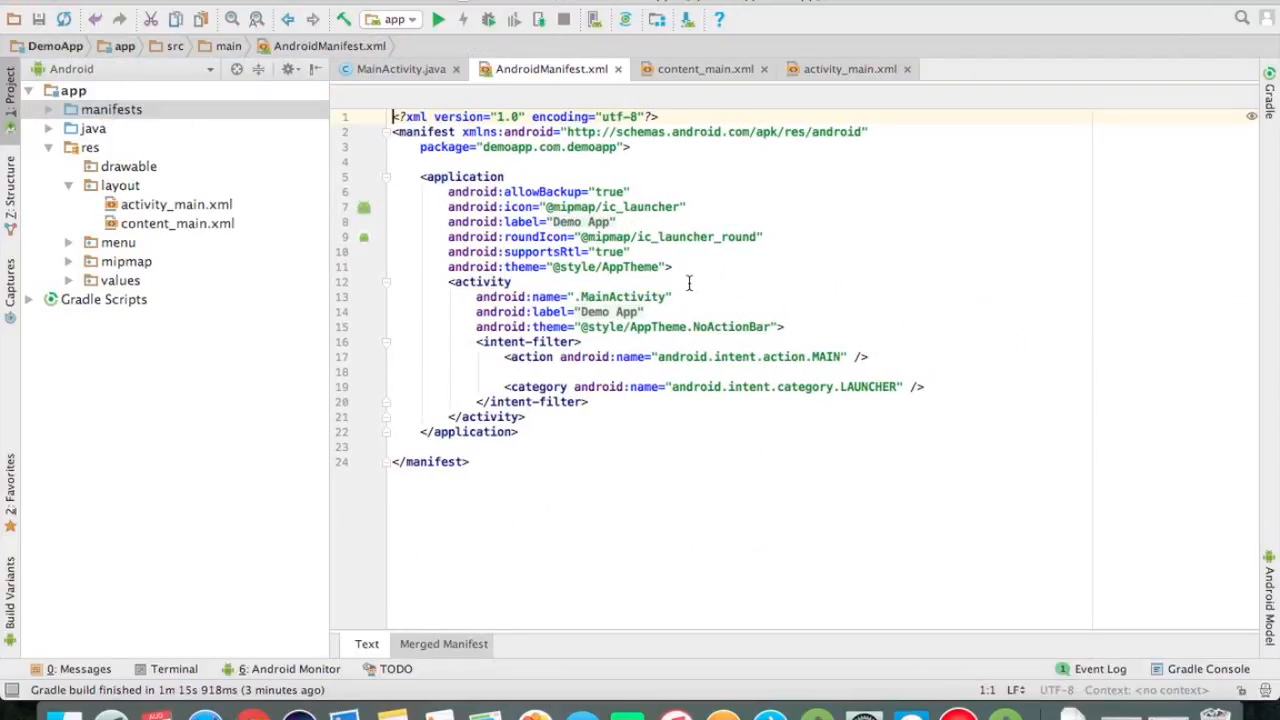
- Confirm LAUNCHER in the AndroidManifest intent-filter, then run DemoApp on the phone
{"action": "double_click", "coordinate": [623, 296]}
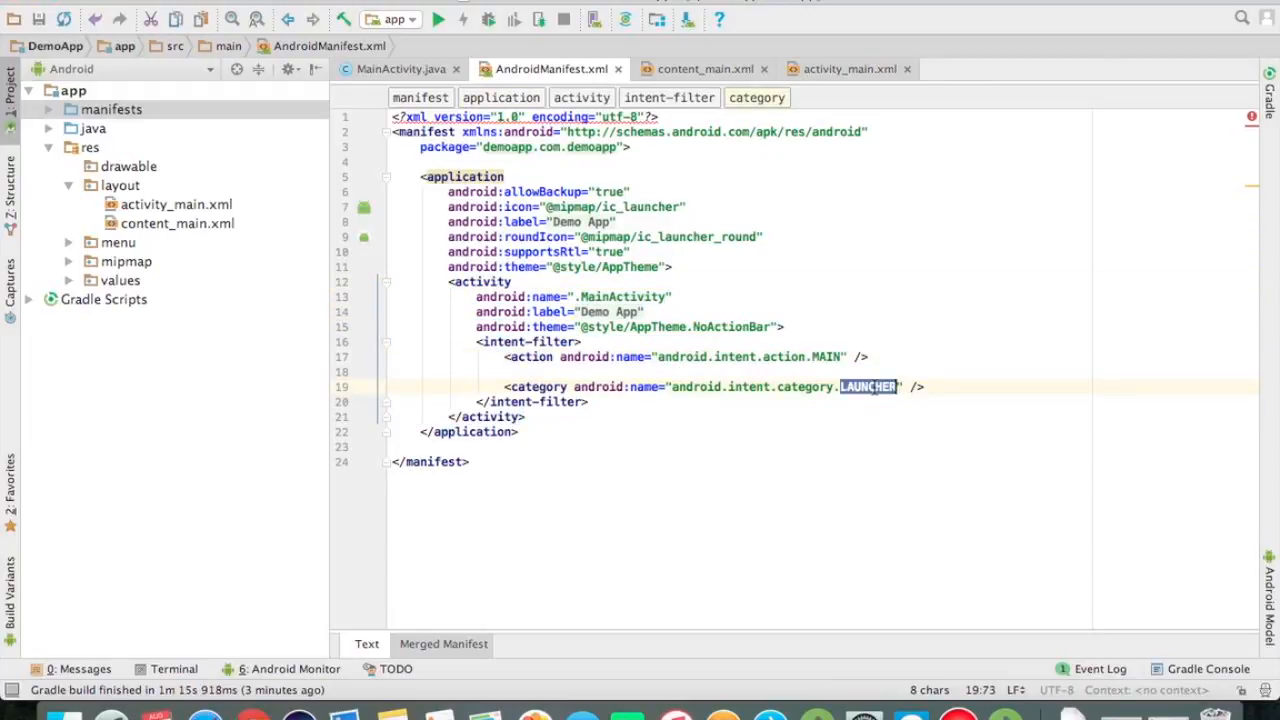
{"action": "left_click", "coordinate": [898, 387]}
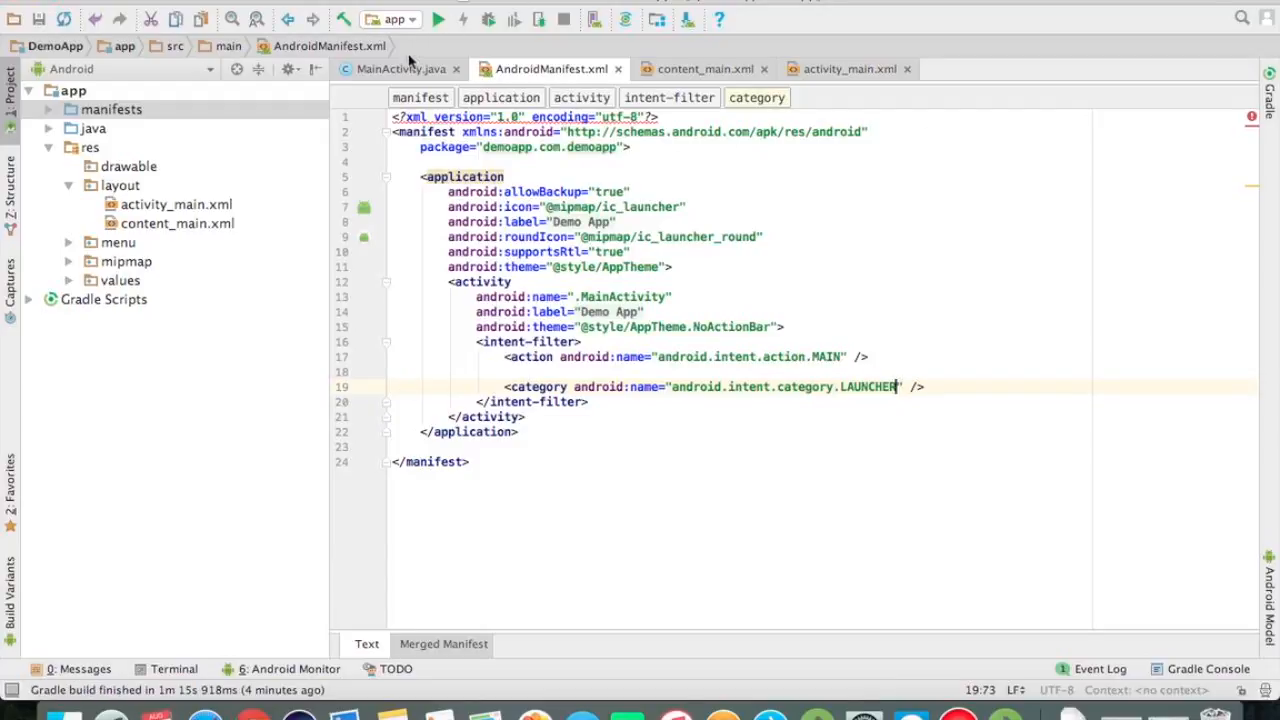
{"action": "left_click", "coordinate": [400, 69]}
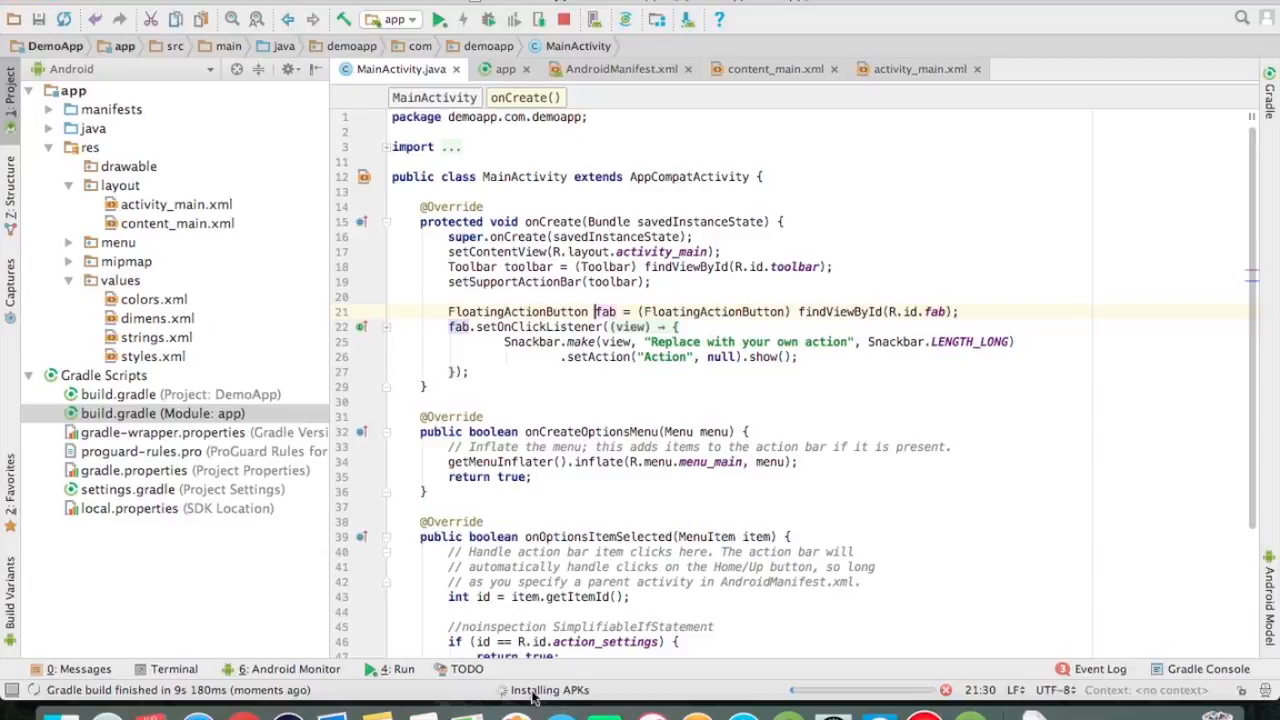
{"action": "mouse_move", "coordinate": [815, 698]}
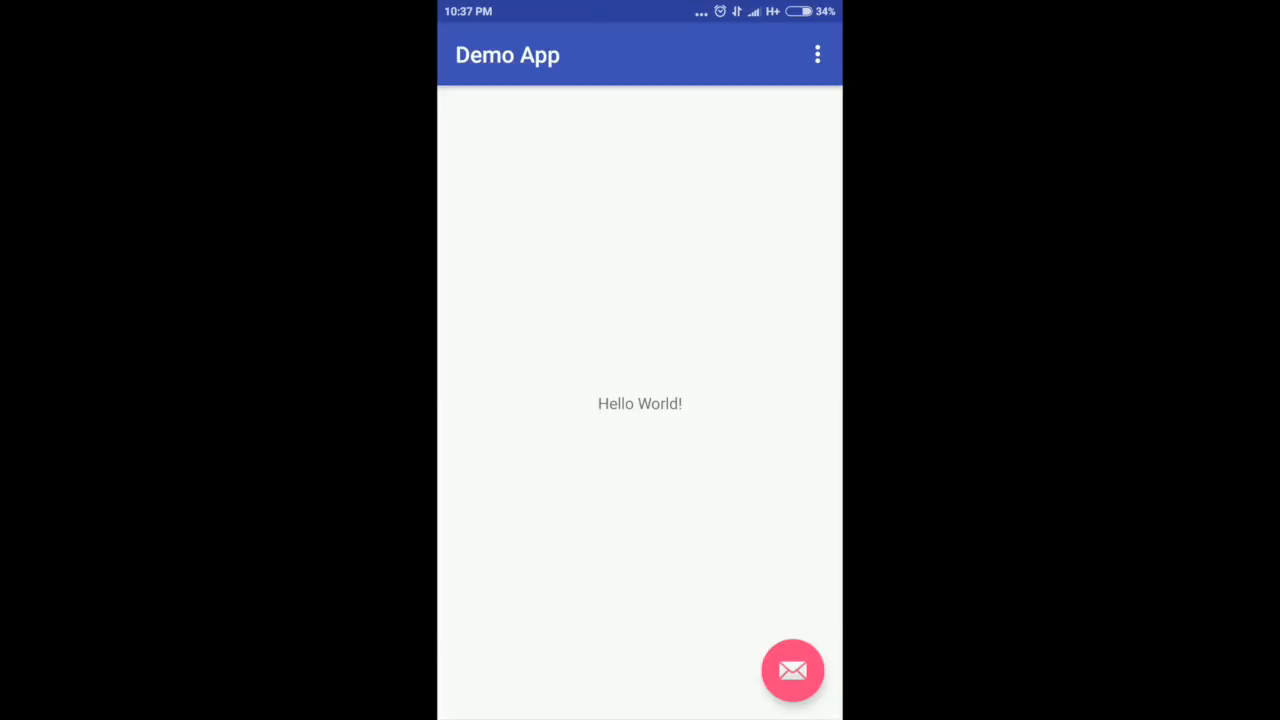
- Tap the mail button to show the 'Replace with your own action' snackbar
{"action": "left_click", "coordinate": [792, 670]}
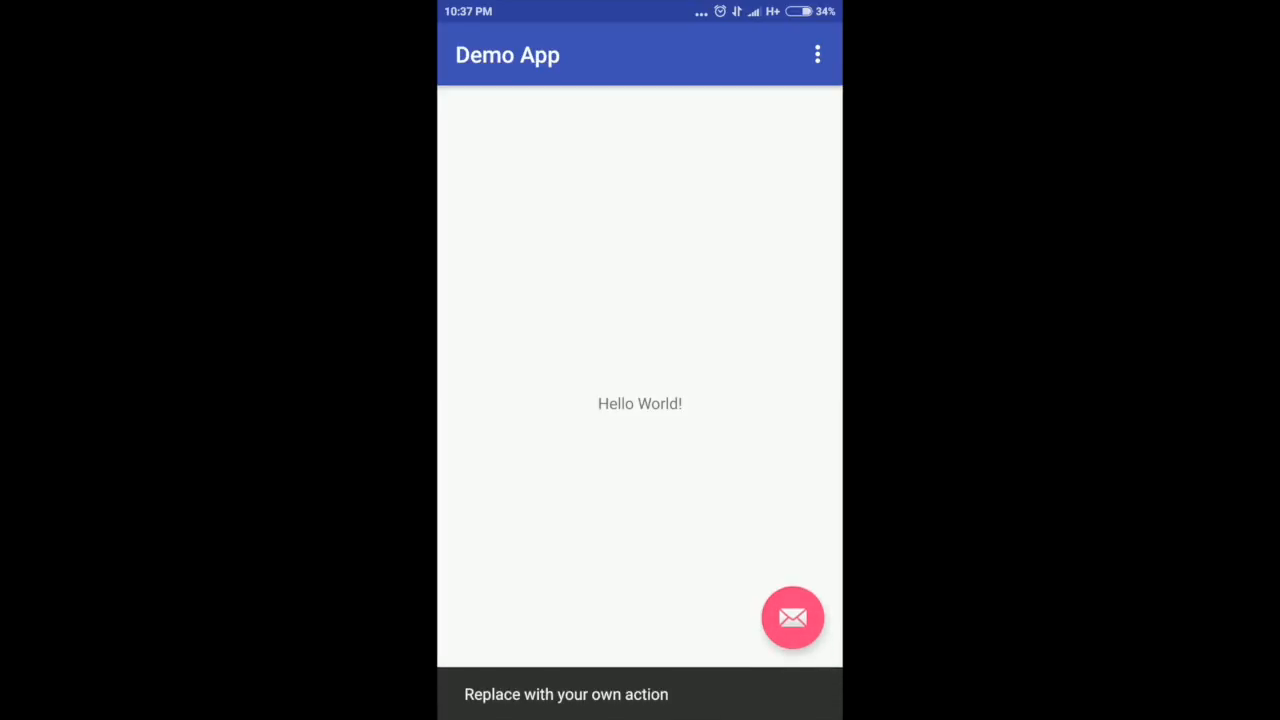